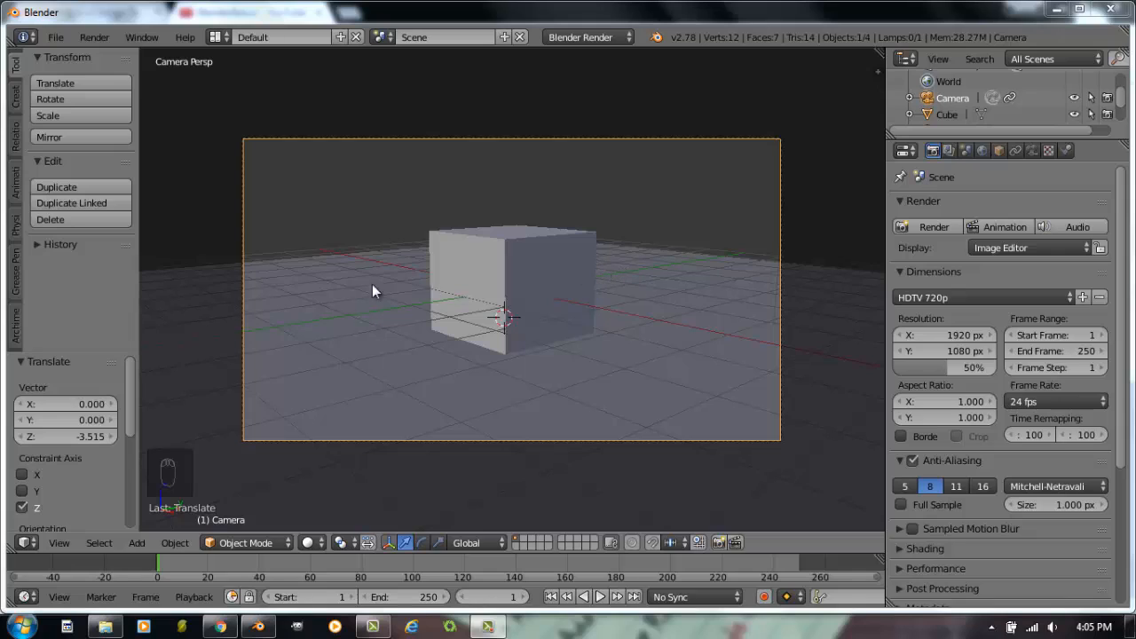
mouse_move(561, 188)
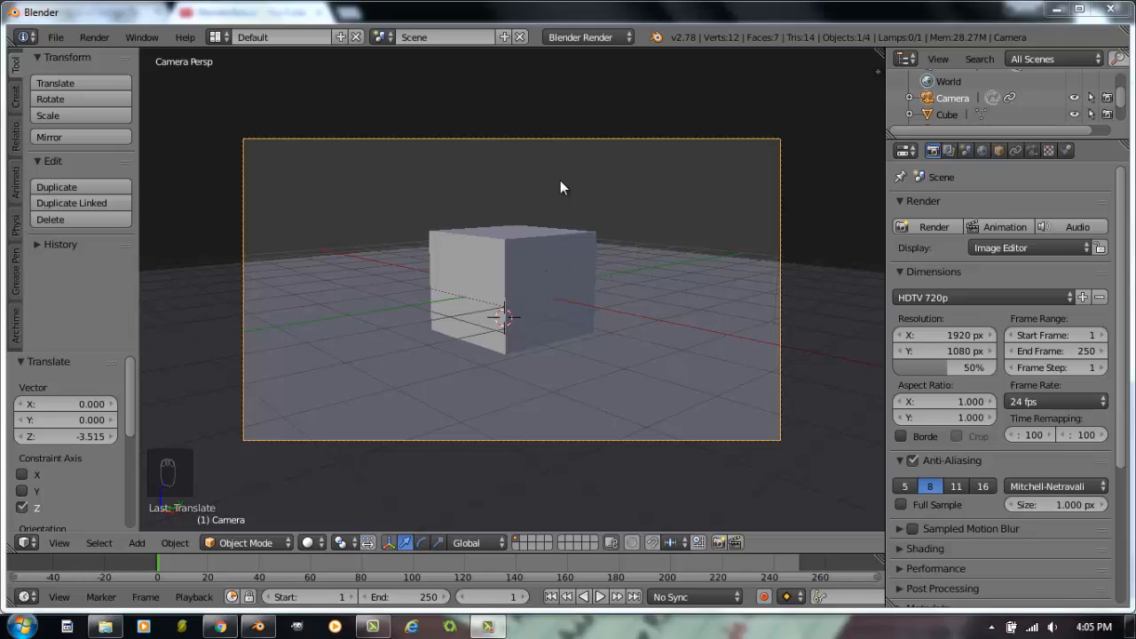
mouse_move(578, 200)
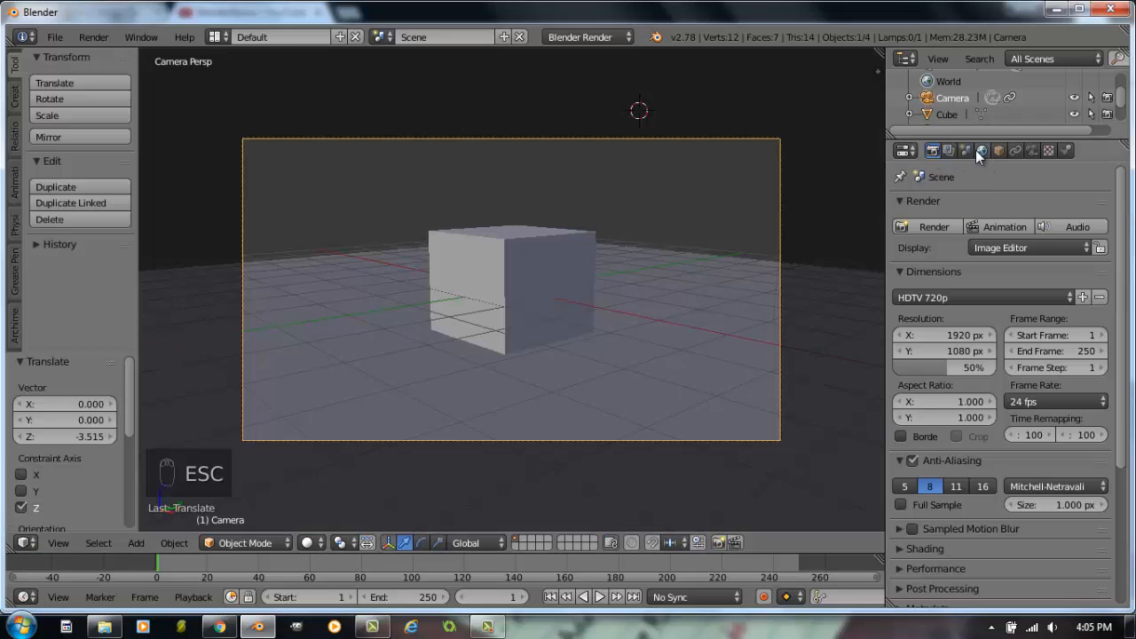
Show the World panel with its sky type, horizon colour and lighting options.
click(981, 149)
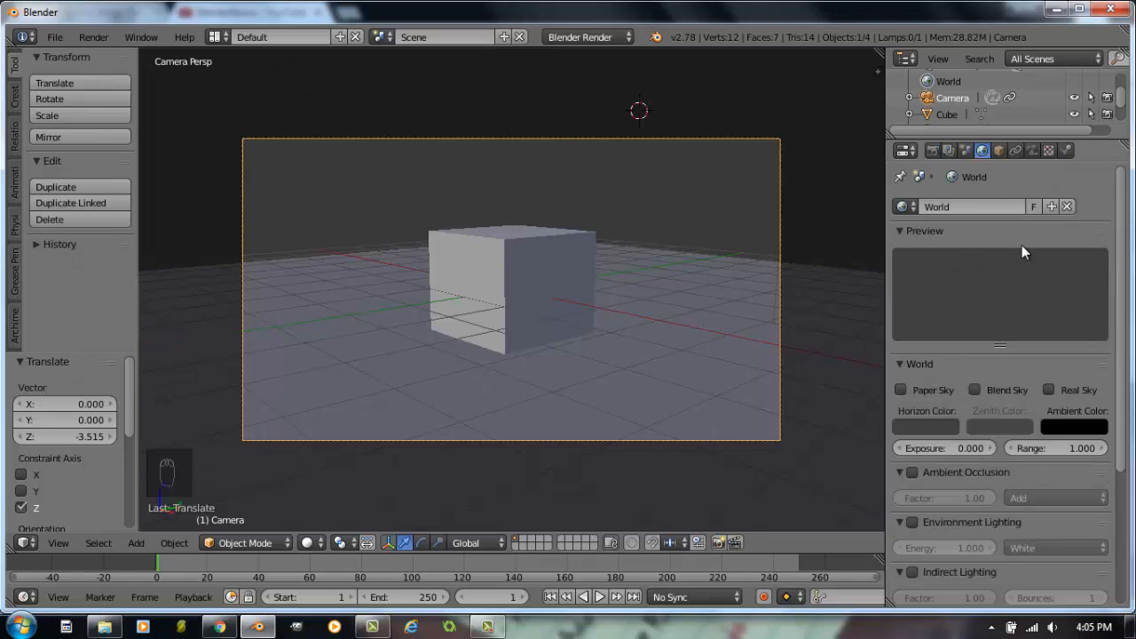
mouse_move(1065, 222)
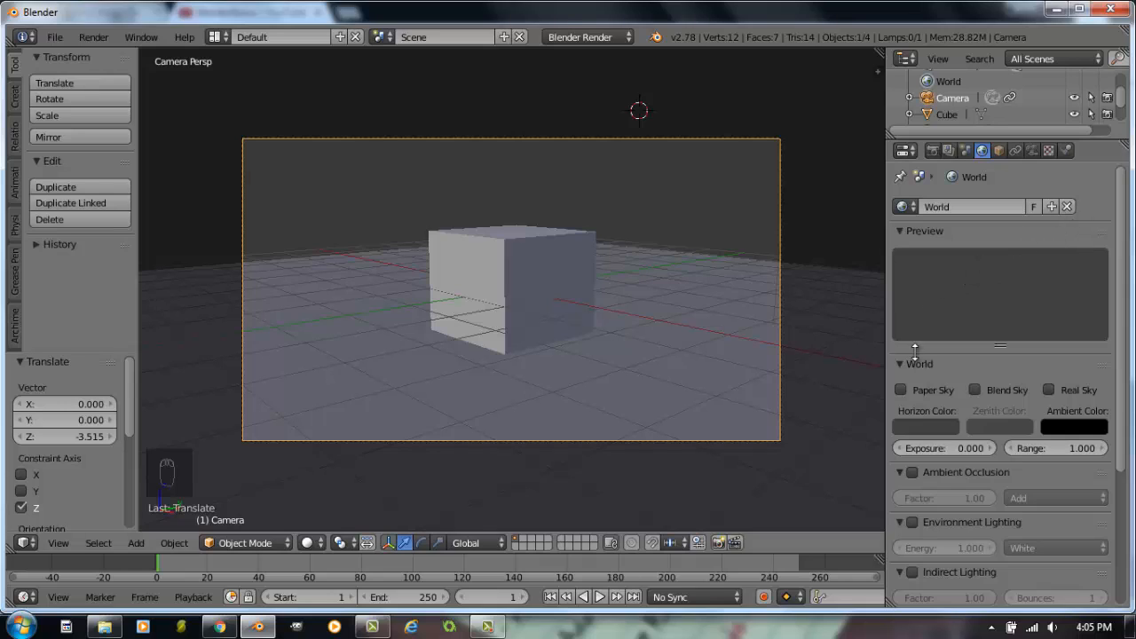
scroll(down, 3)
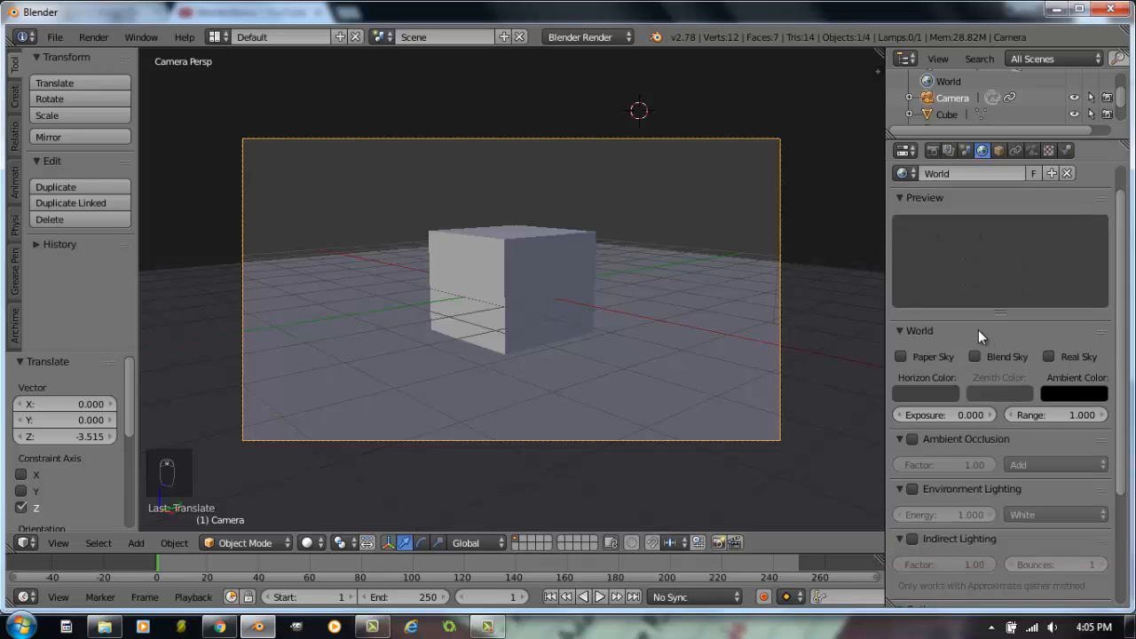
scroll(down, 3)
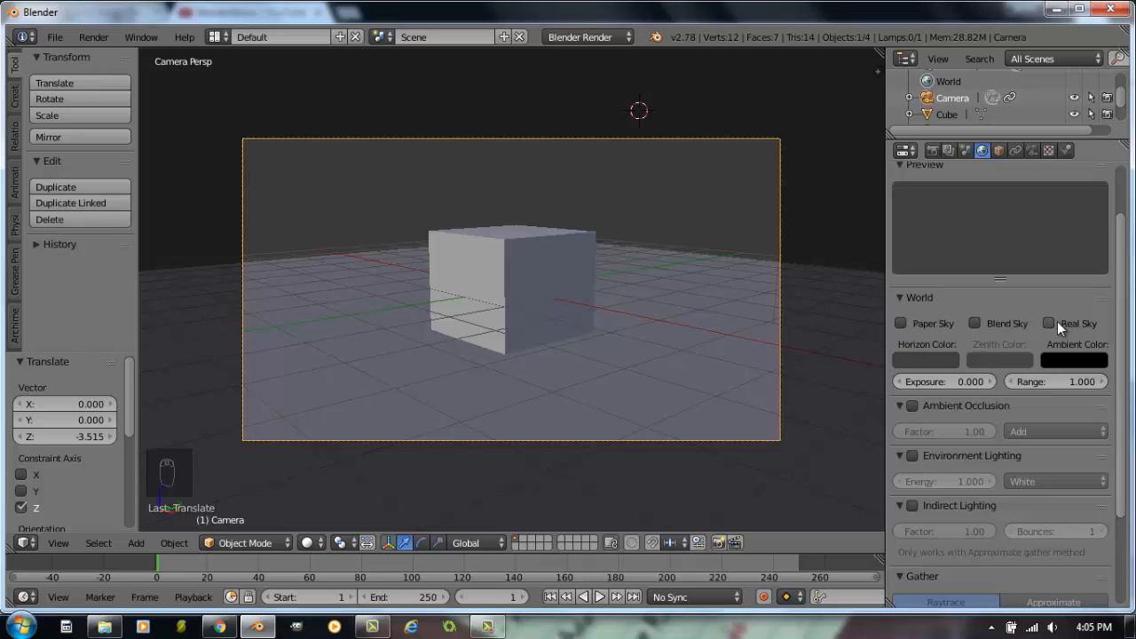
mouse_move(1056, 334)
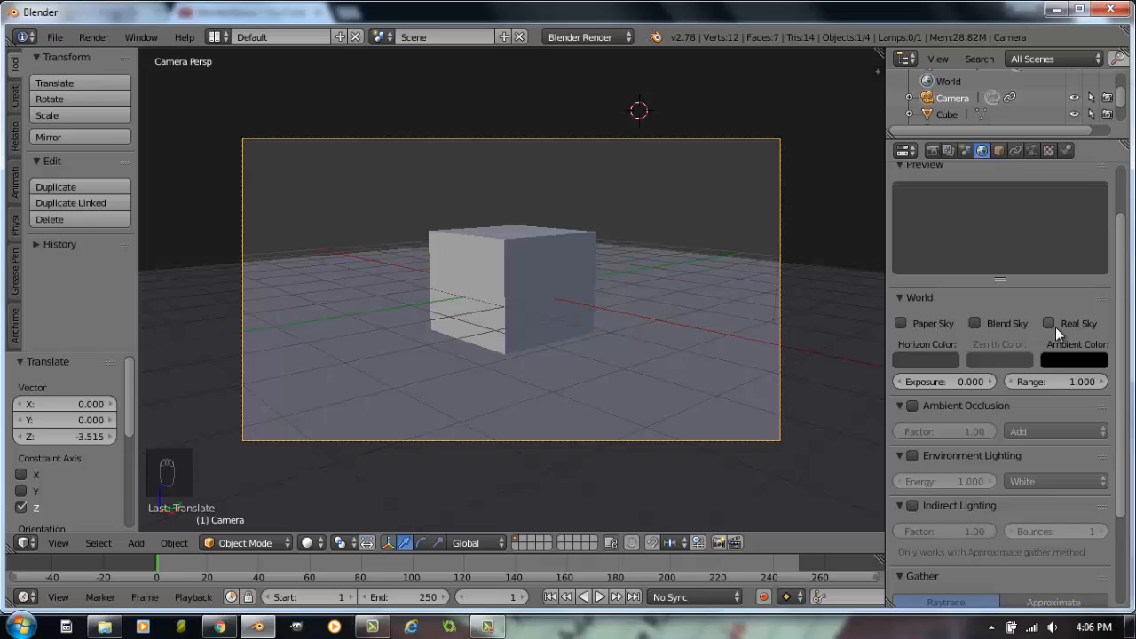
mouse_move(950, 340)
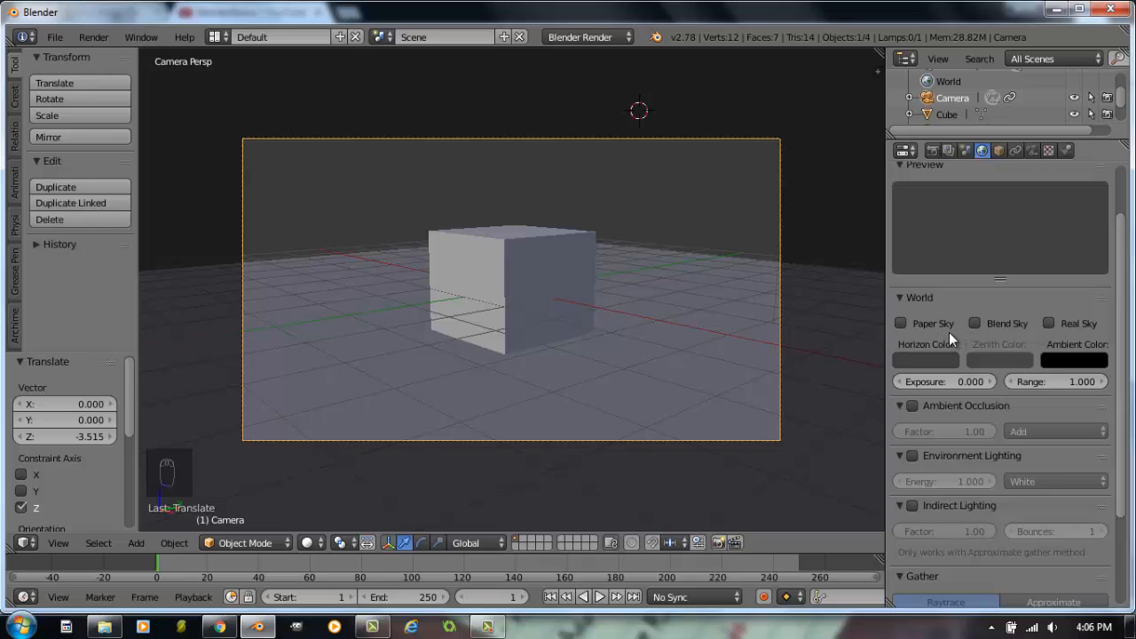
mouse_move(904, 364)
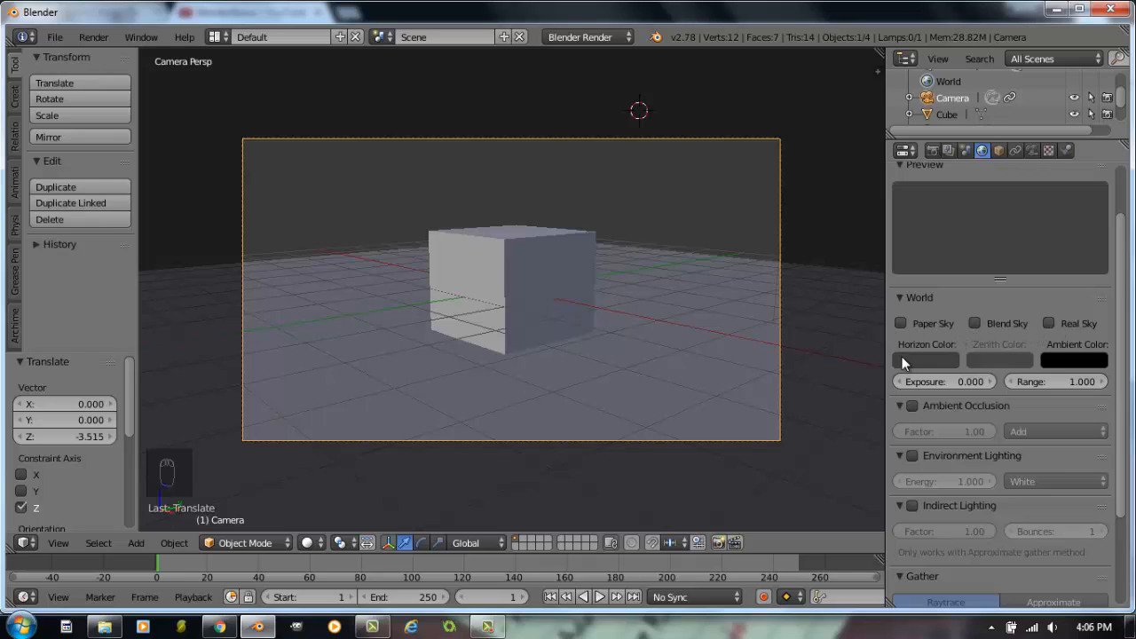
mouse_move(927, 364)
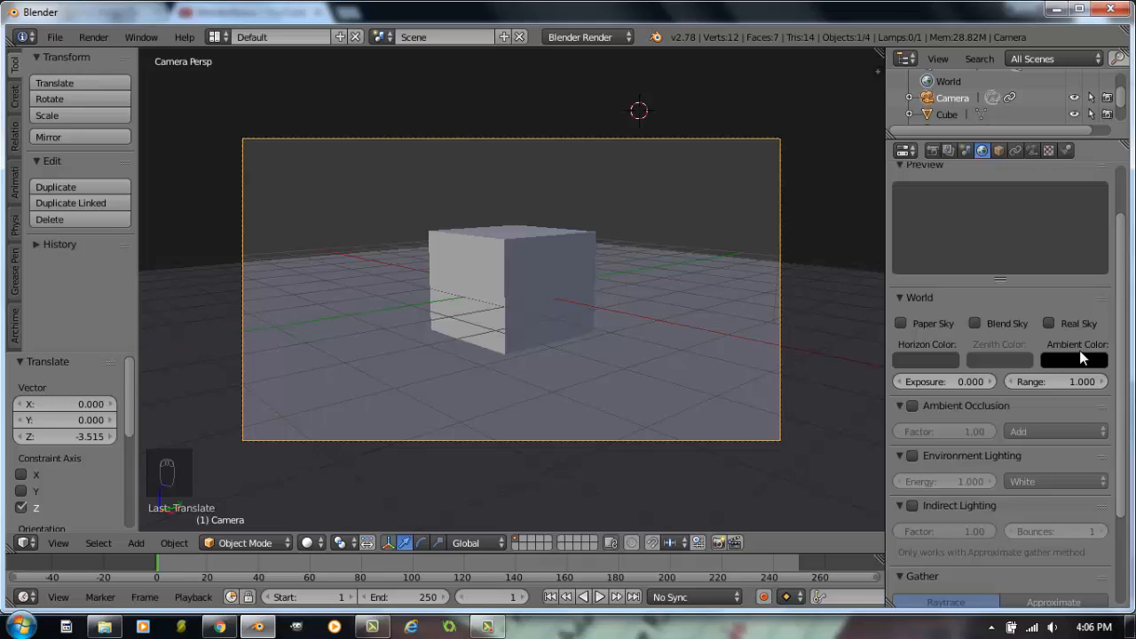
mouse_move(1058, 356)
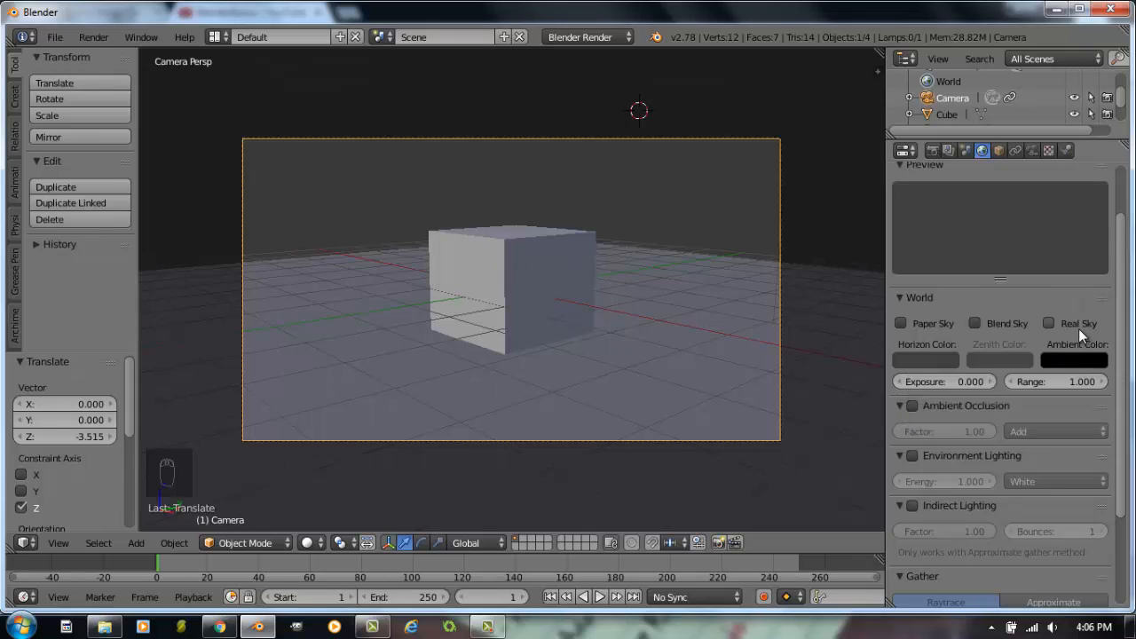
mouse_move(1030, 323)
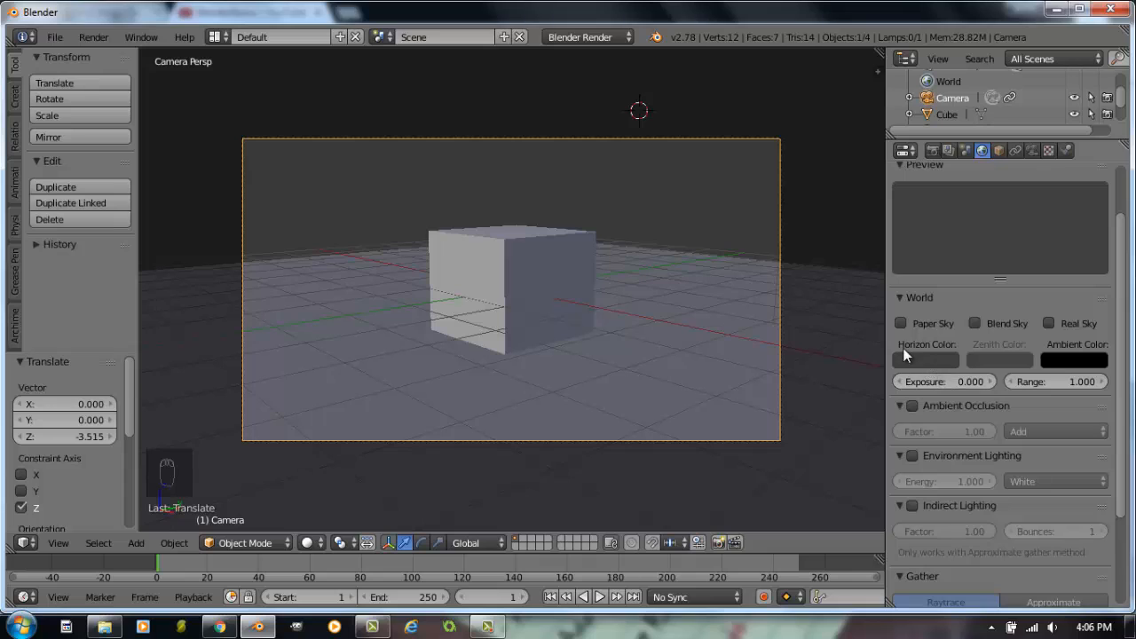
mouse_move(998, 359)
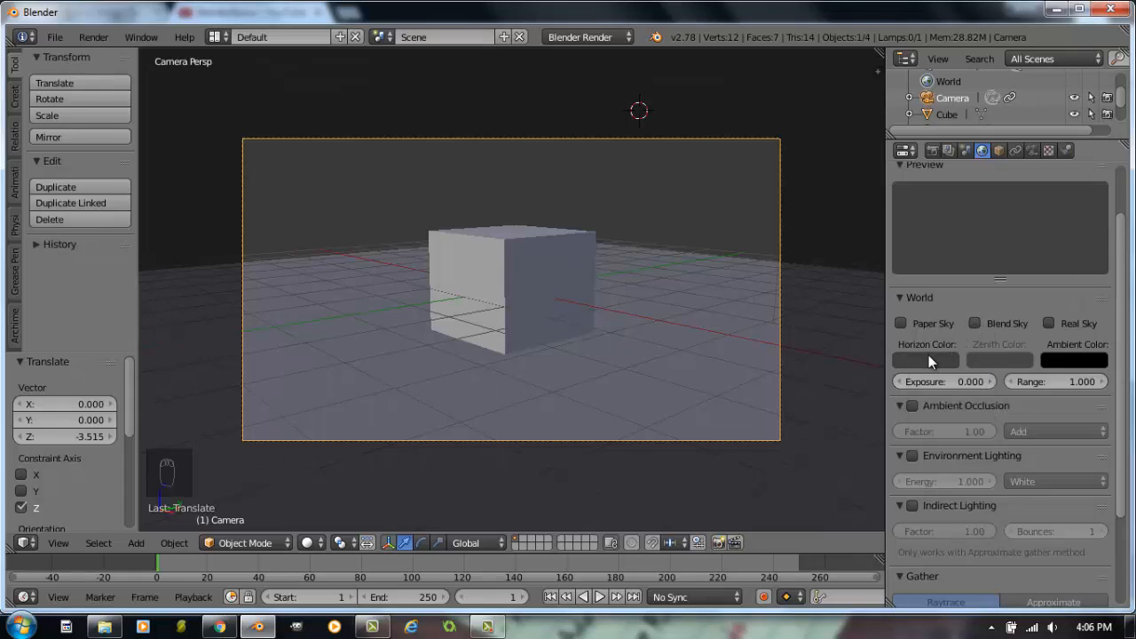
Set a blue horizon, a lighter zenith and enable Blend Sky, then test-render the gradient.
click(924, 358)
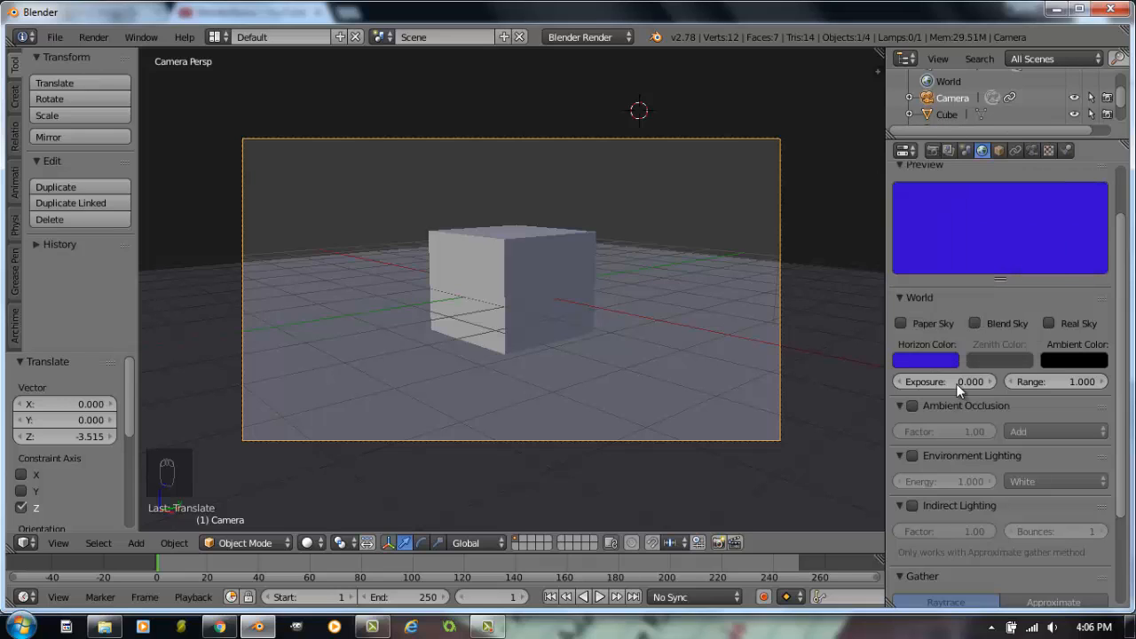
click(926, 359)
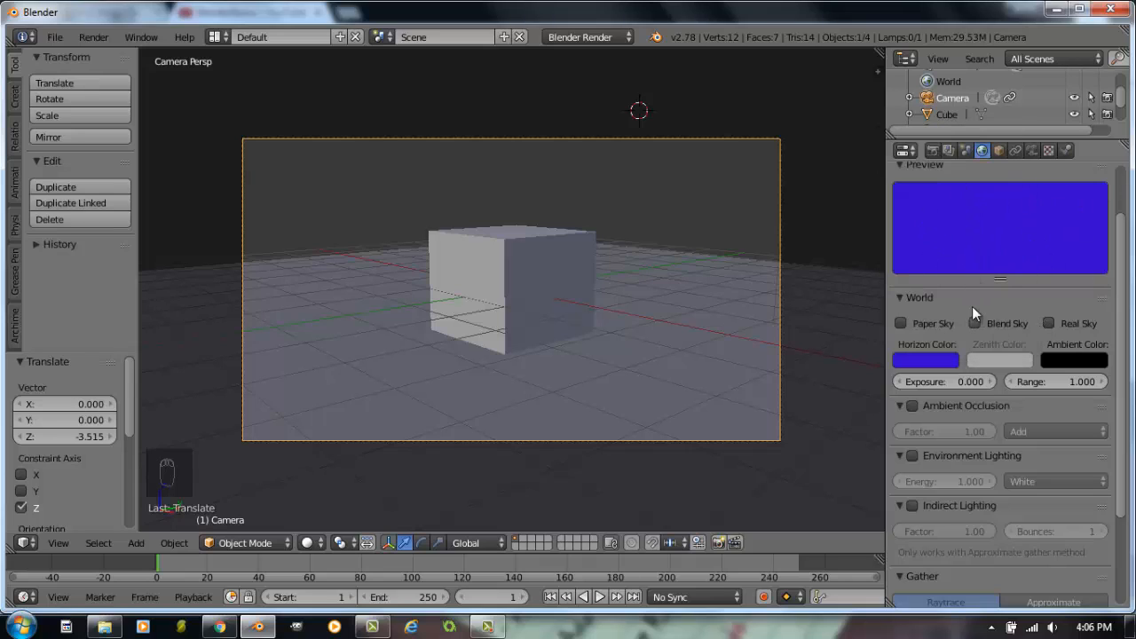
click(974, 323)
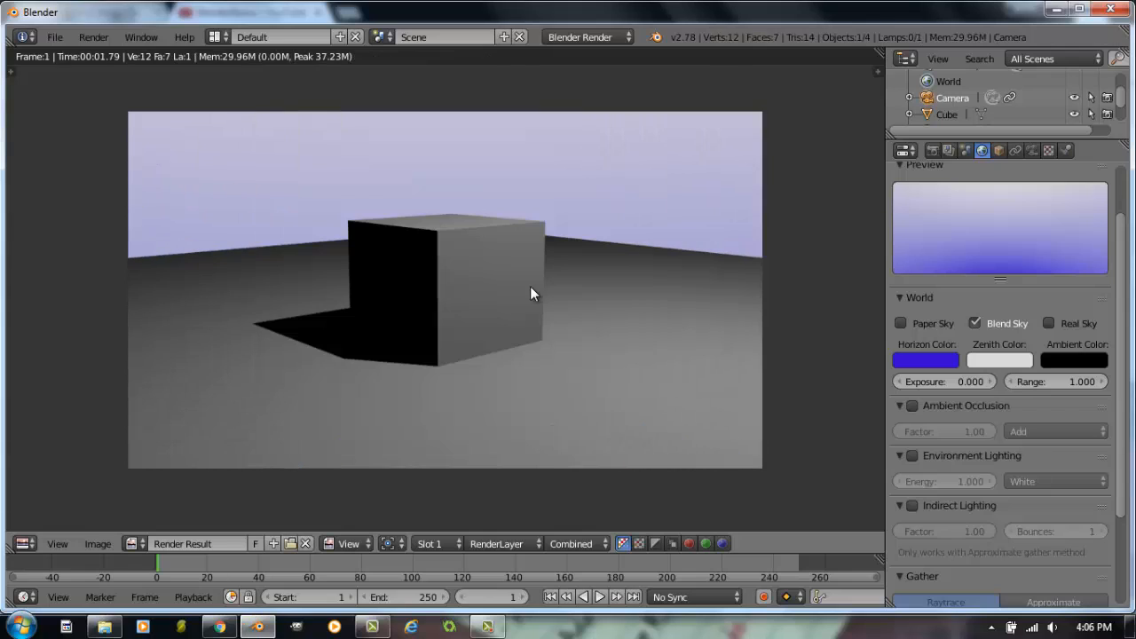
mouse_move(621, 224)
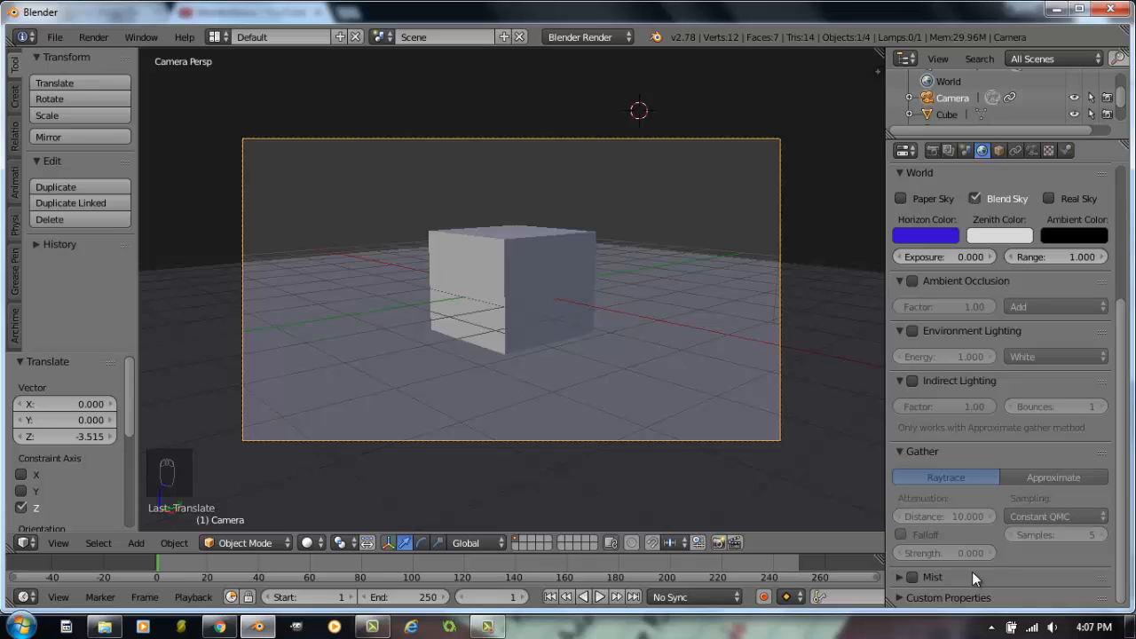
mouse_move(972, 582)
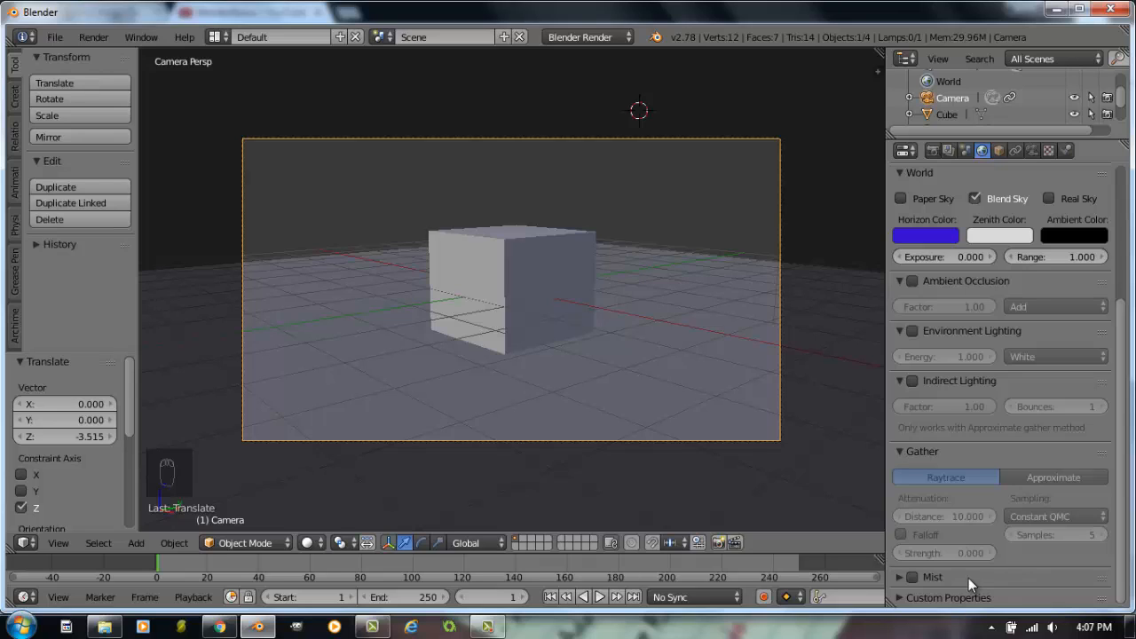
mouse_move(986, 586)
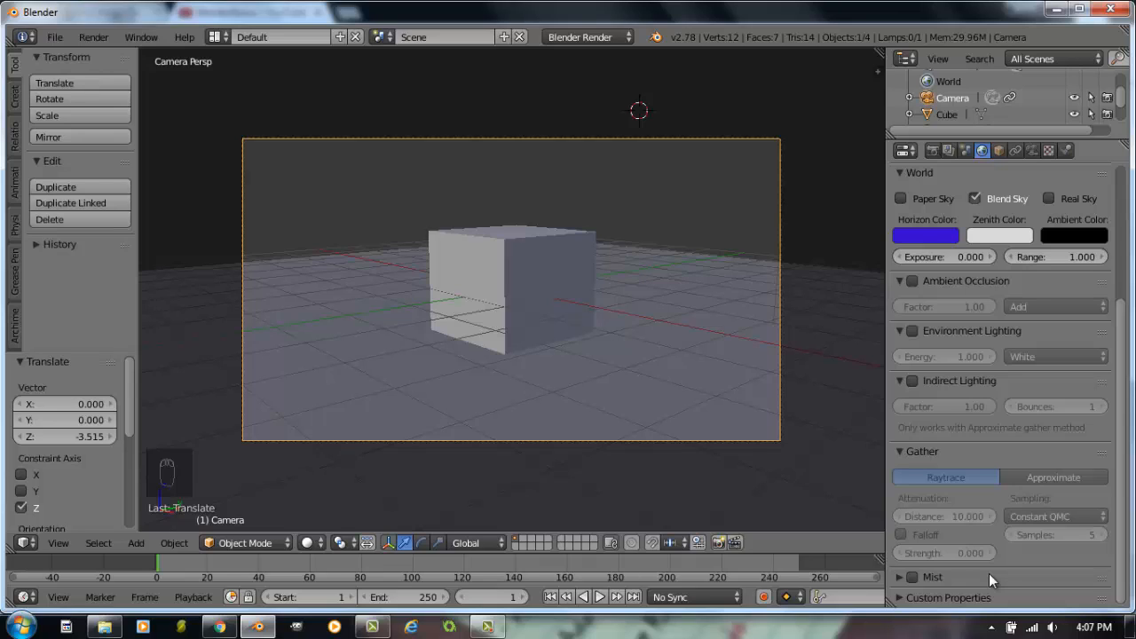
mouse_move(949, 583)
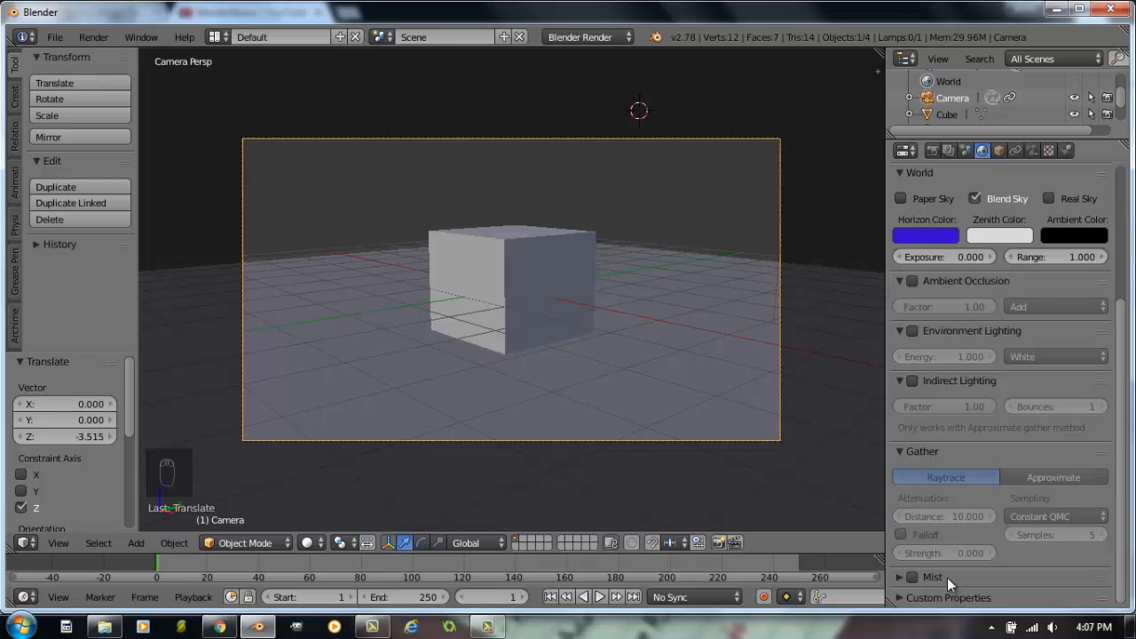
mouse_move(962, 578)
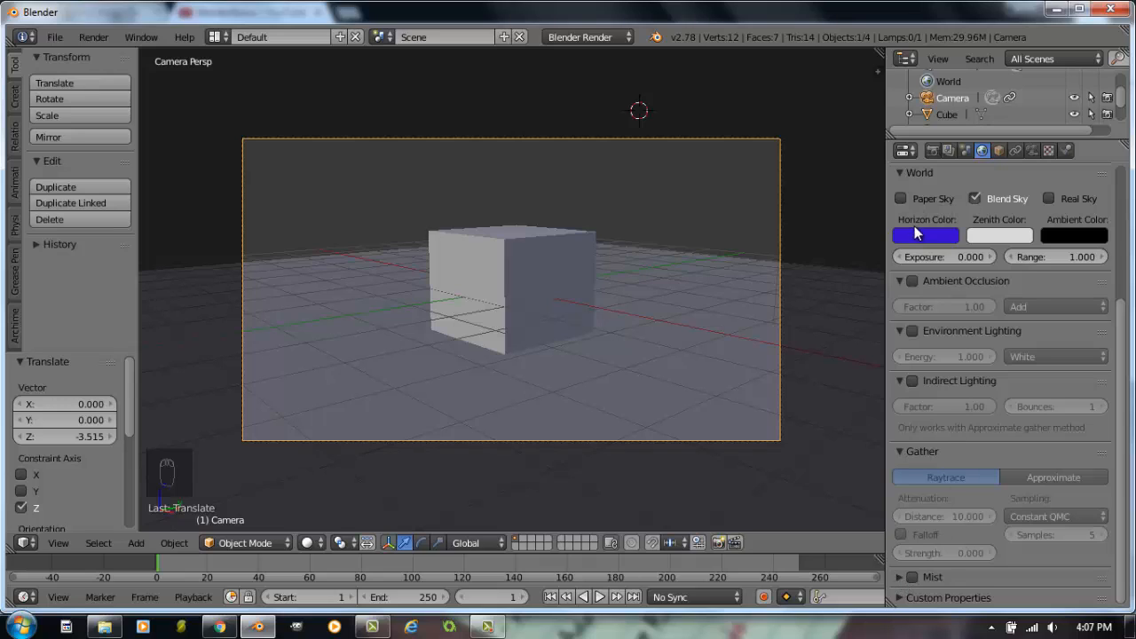
mouse_move(907, 582)
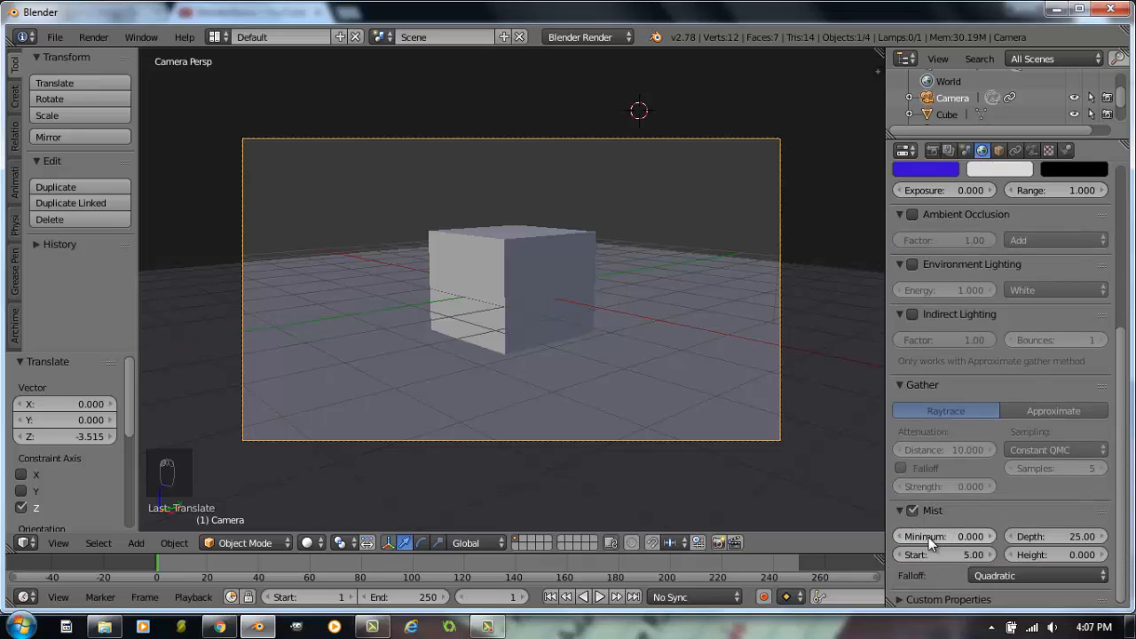
mouse_move(937, 536)
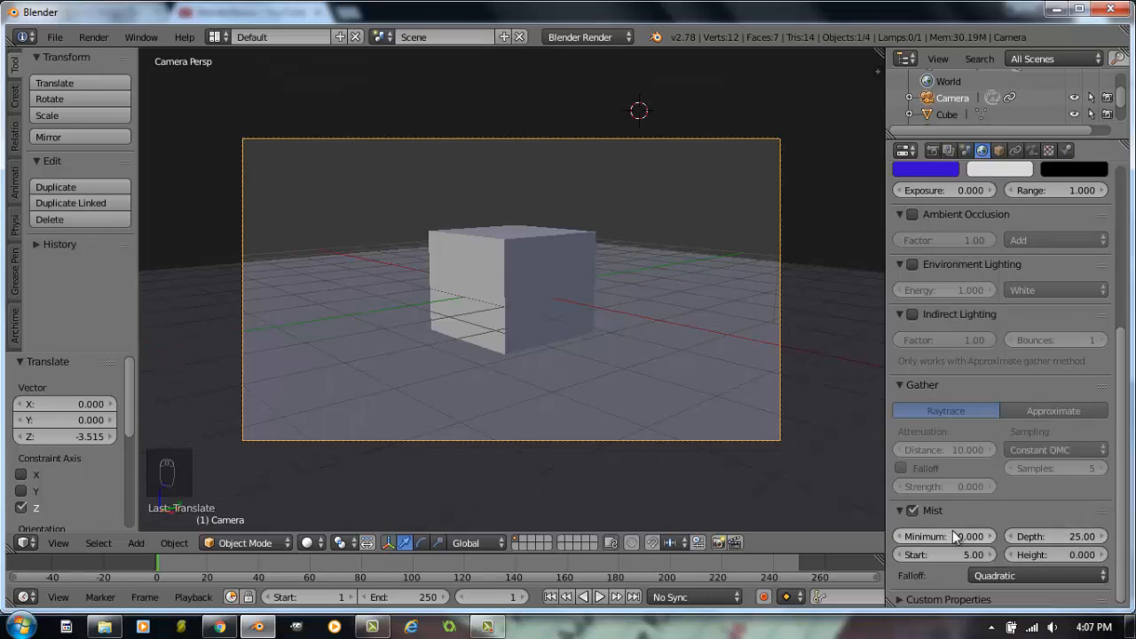
Enable world mist with Start 0 so it begins right at the camera.
click(944, 536)
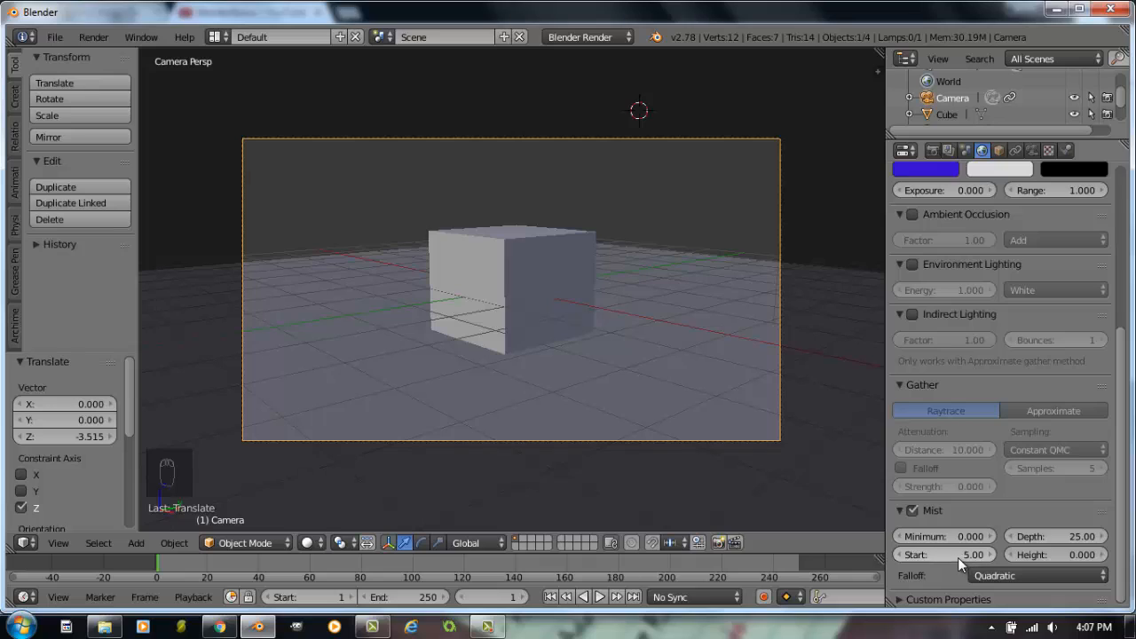
mouse_move(944, 553)
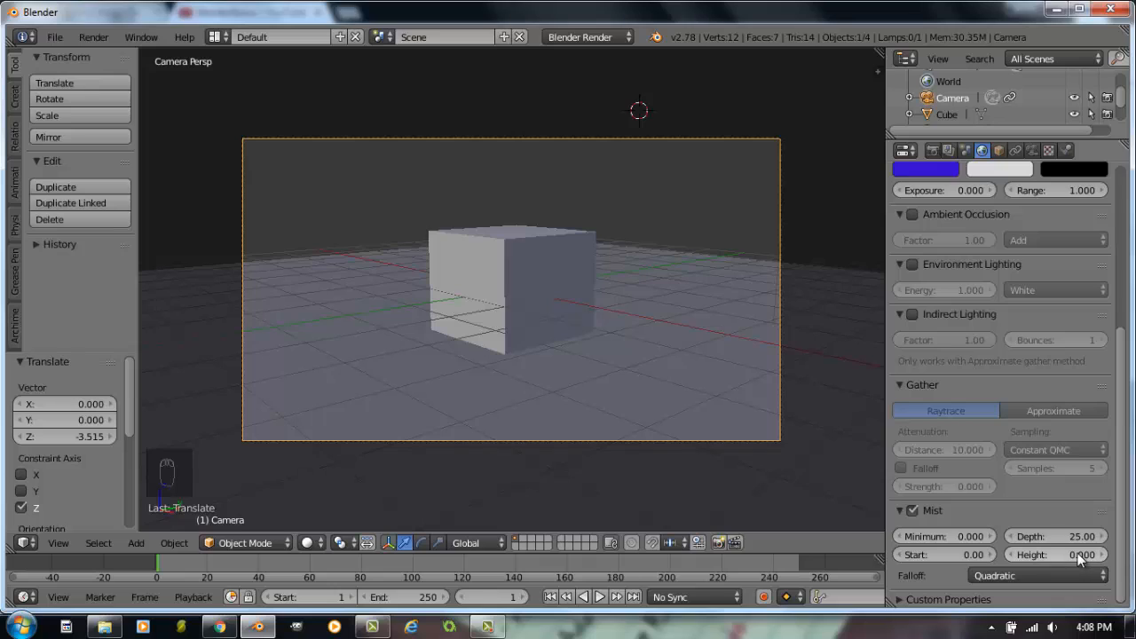
mouse_move(1081, 561)
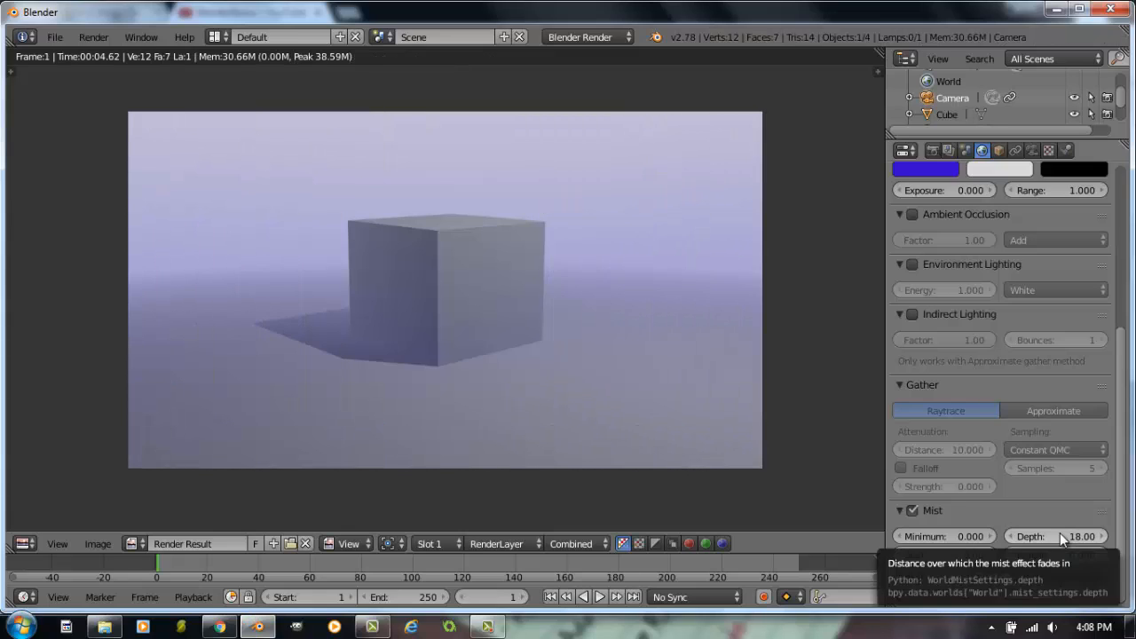
Set Mist Depth to 18, test Depth 0, then restore 18 and render the hazy cube.
click(1056, 536)
text(0)
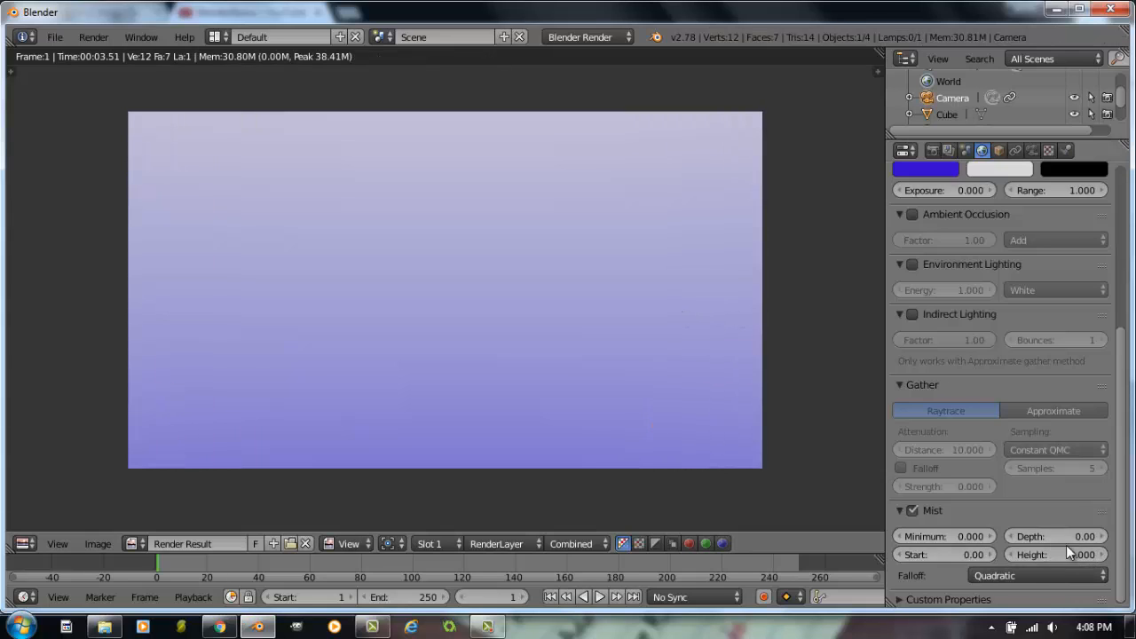
click(1056, 536)
text(18)
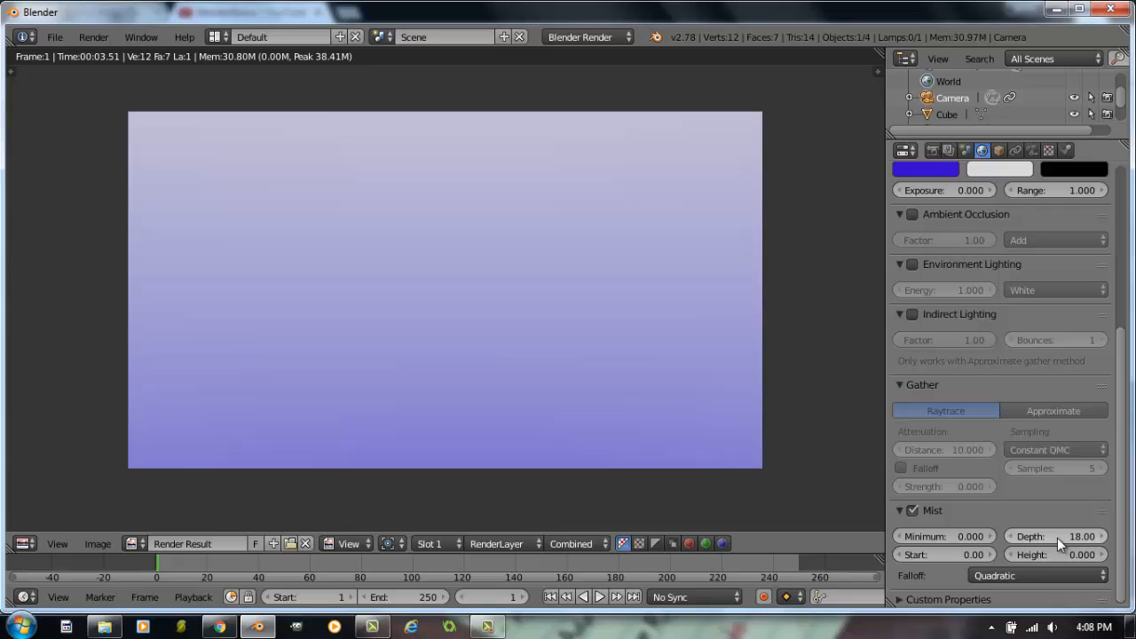
mouse_move(749, 433)
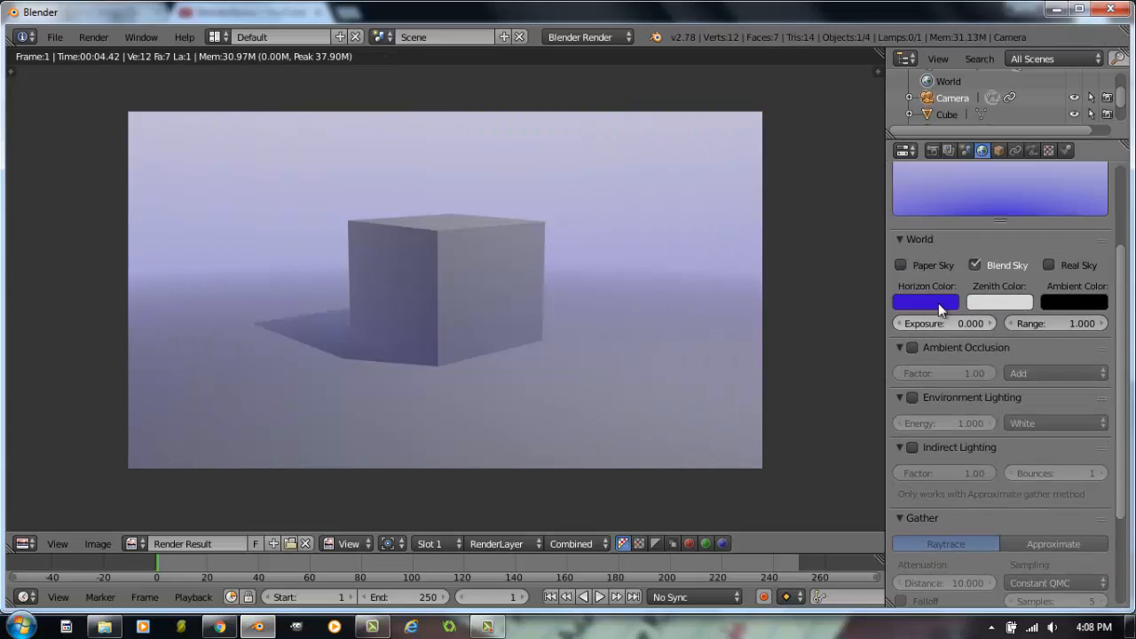
Add a new world texture of type Clouds and preview it together with the world.
click(682, 36)
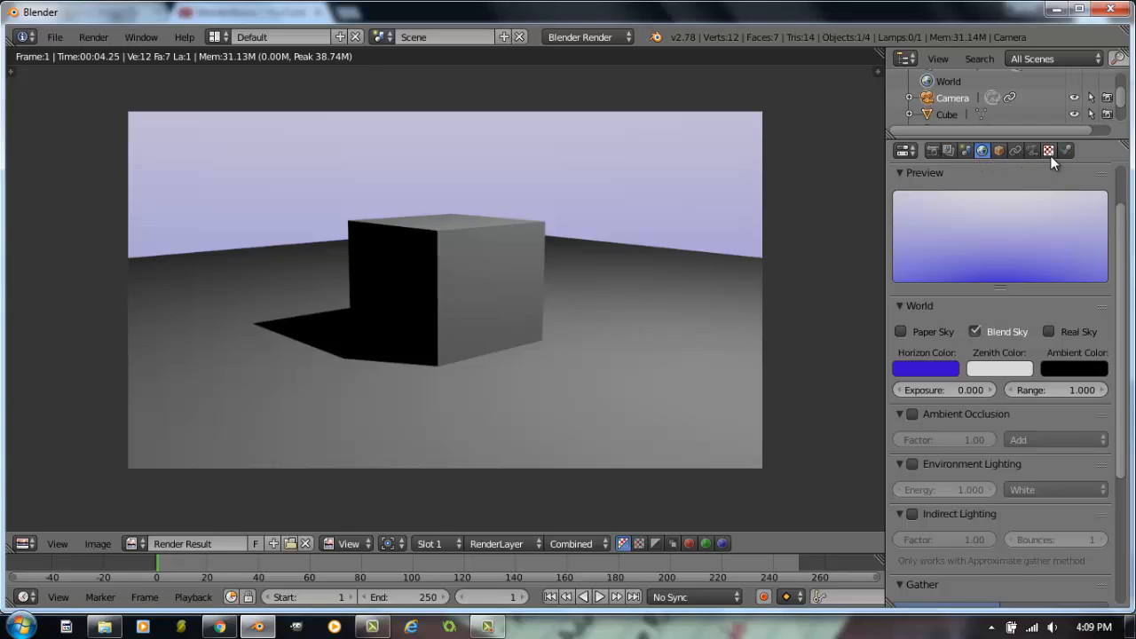
click(1047, 149)
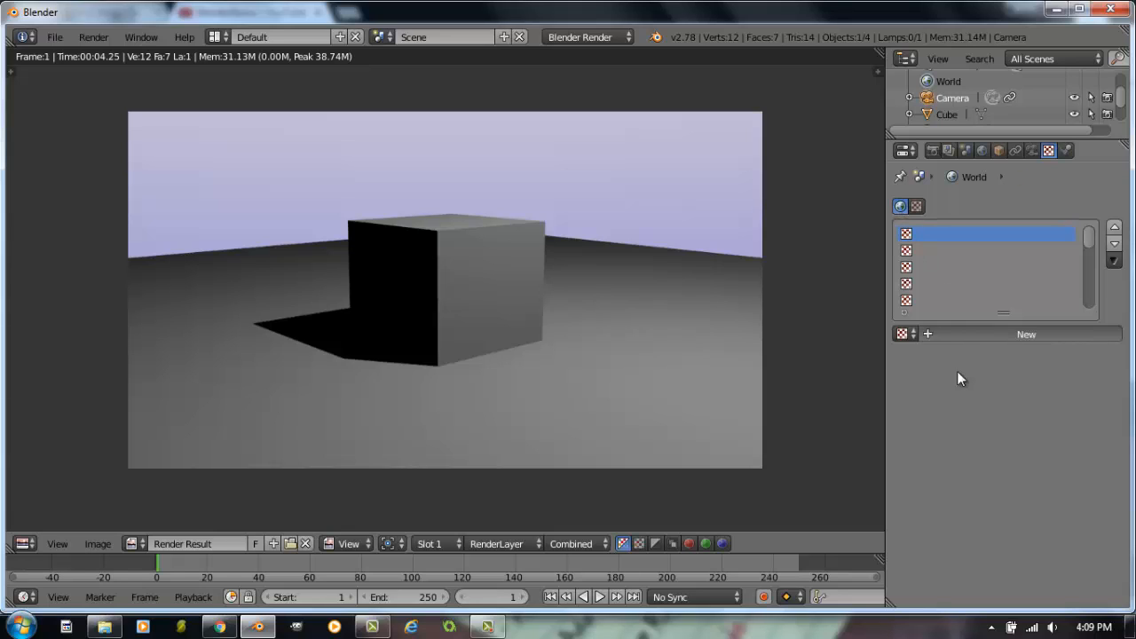
click(1020, 355)
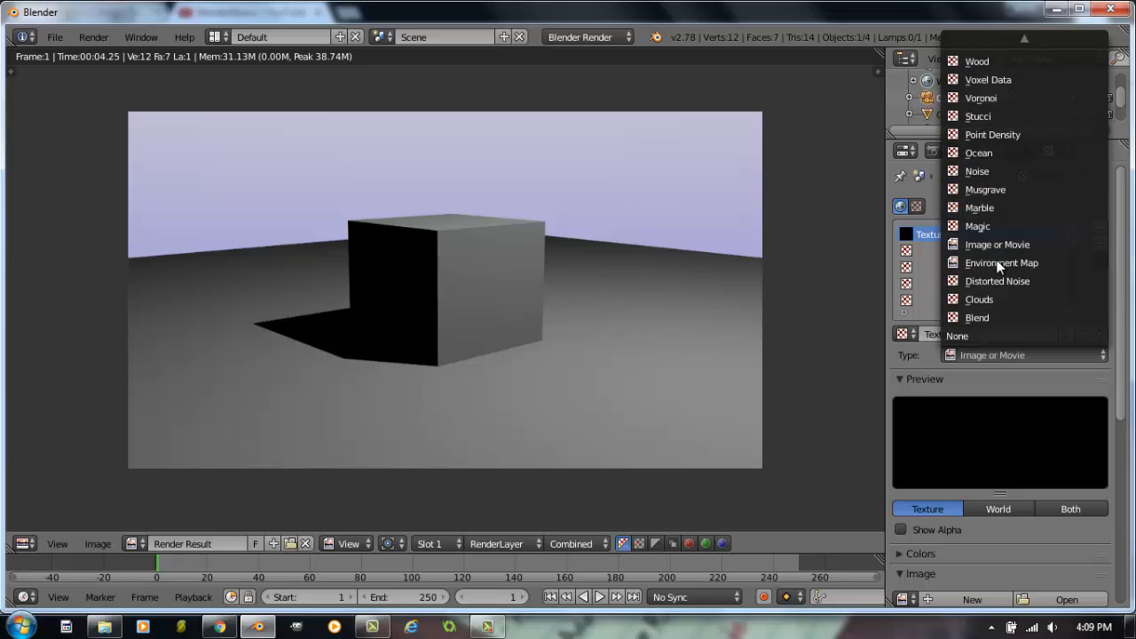
click(980, 298)
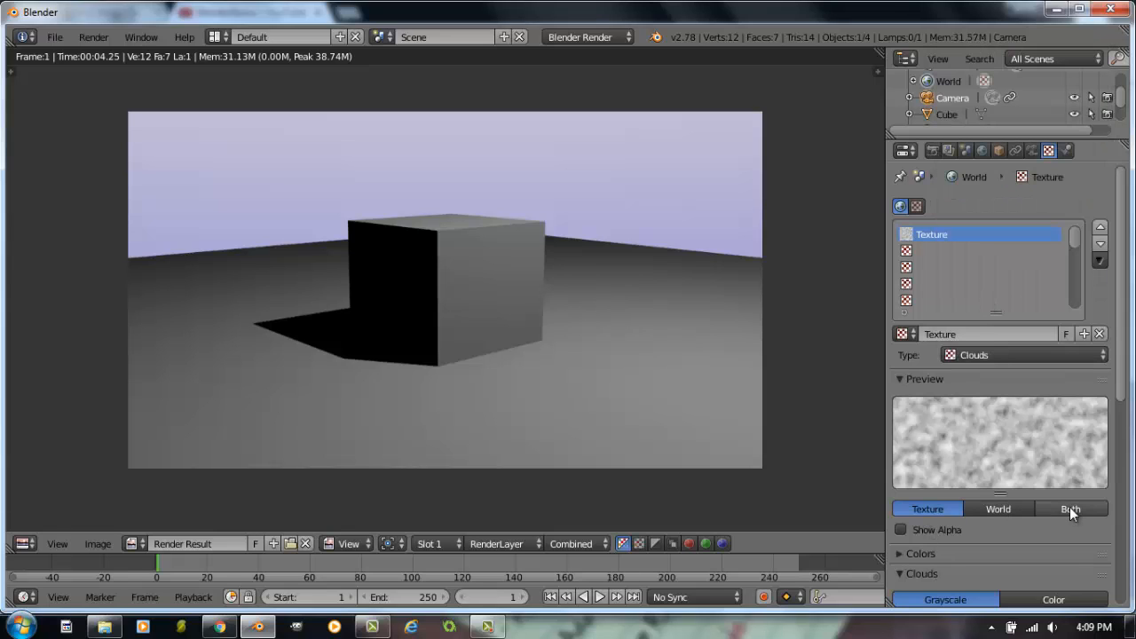
click(1070, 508)
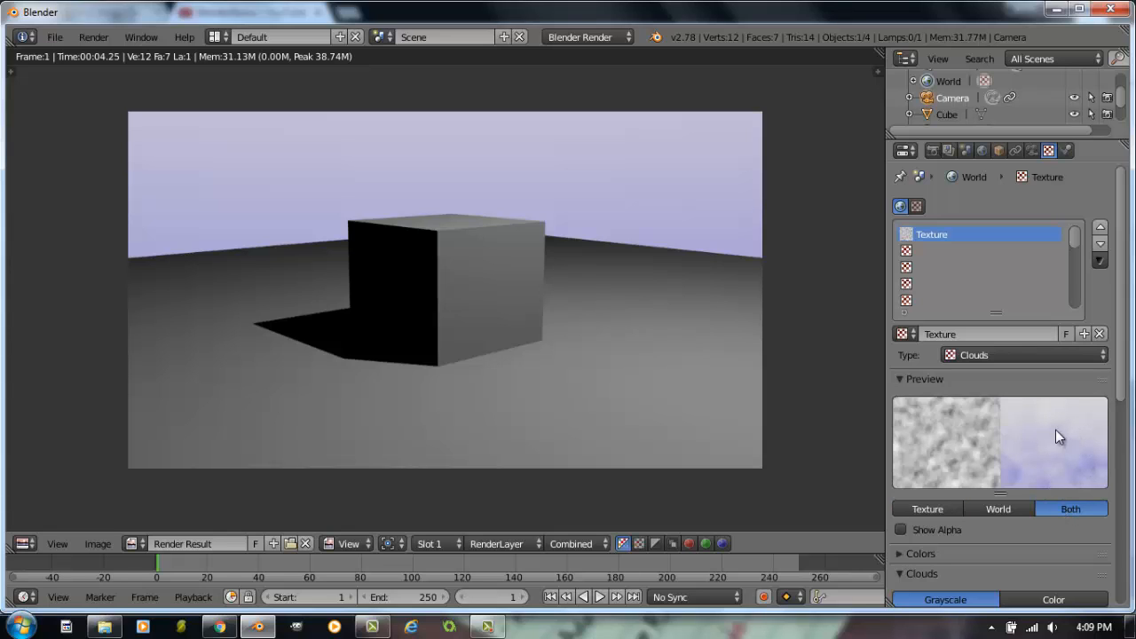
mouse_move(770, 333)
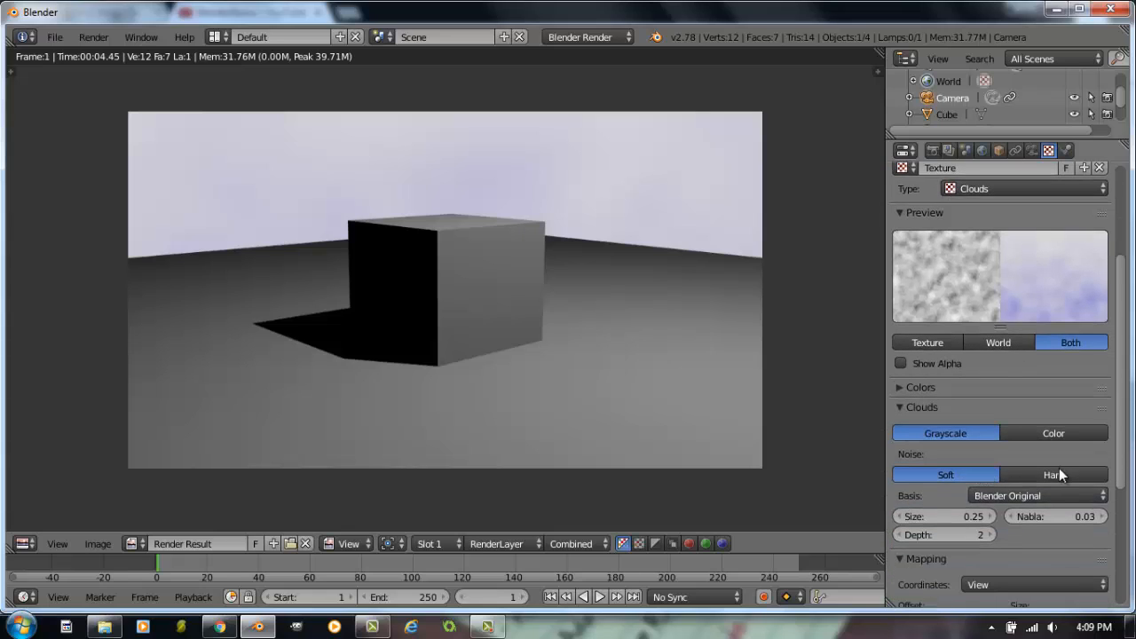
Use hard cloud noise and set mapping Size X 0.20, Y 1.90 for streaky clouds.
click(1054, 474)
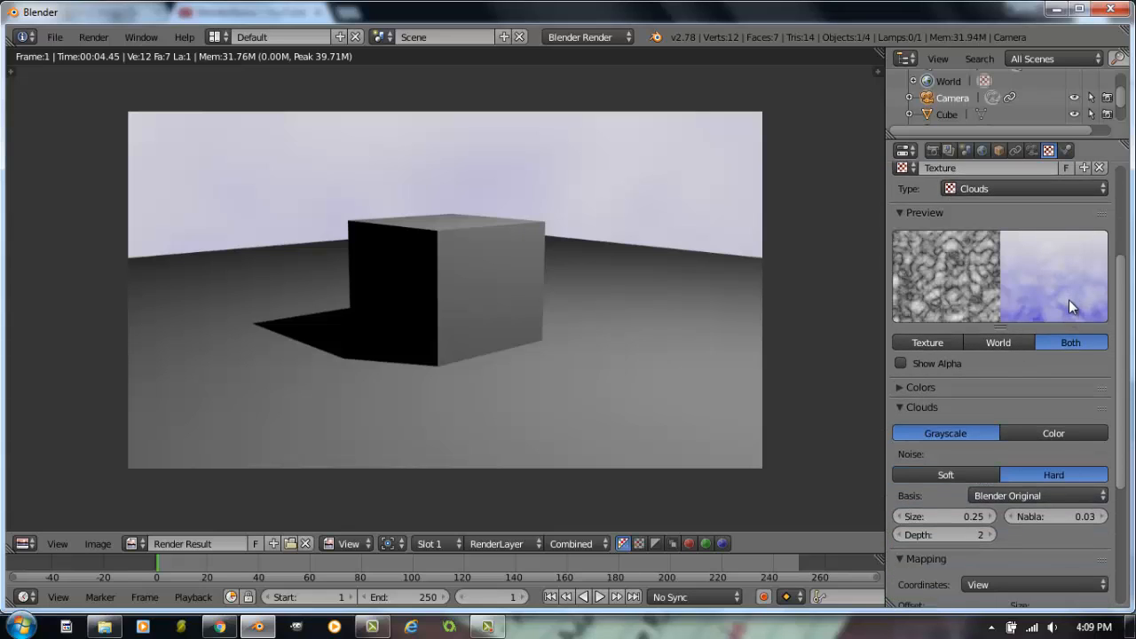
click(682, 35)
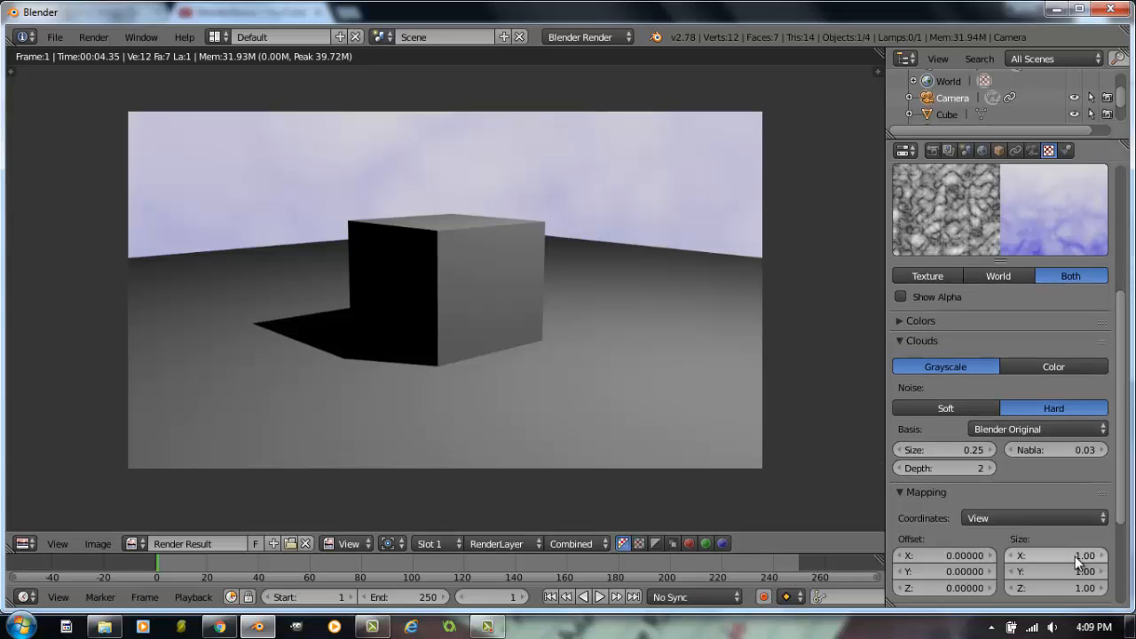
drag(1083, 554, 1062, 554)
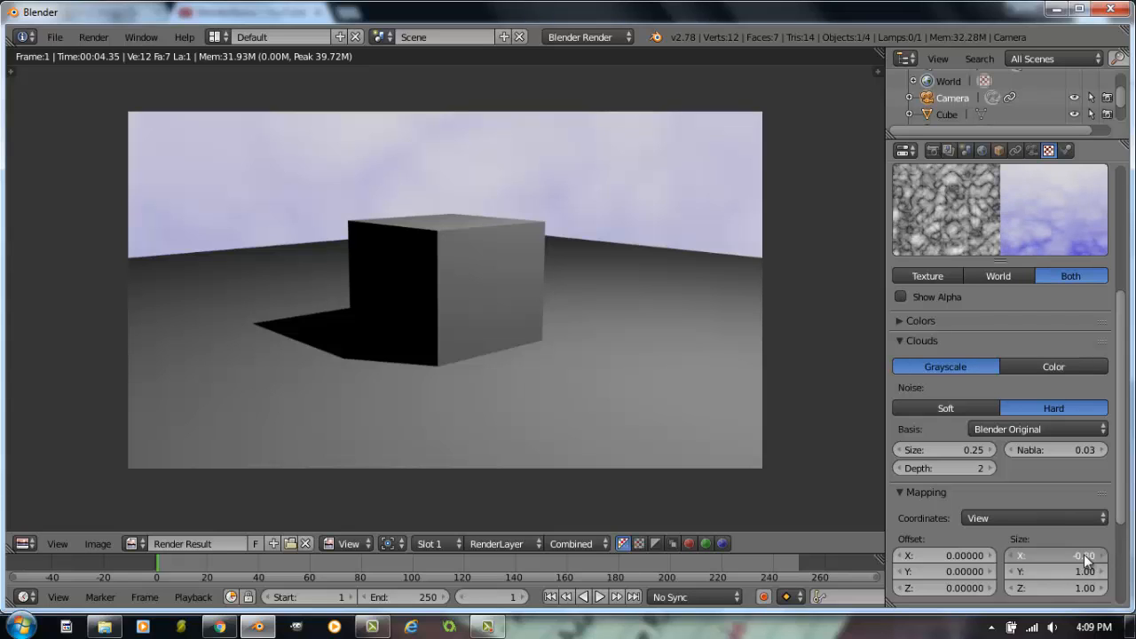
drag(1056, 553, 1038, 554)
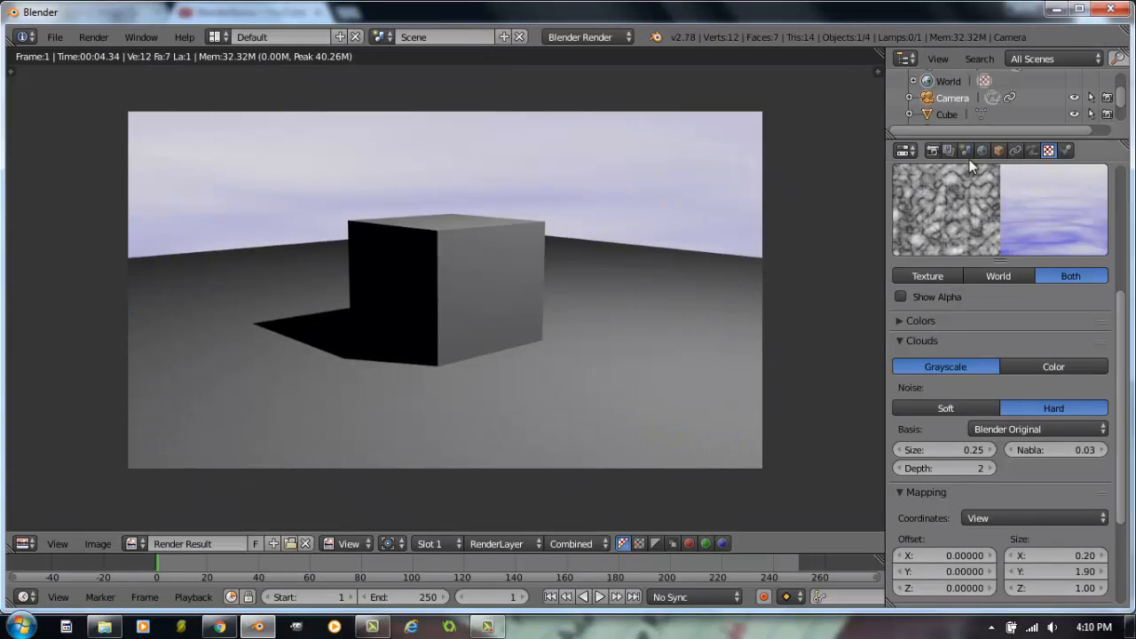
Swap the world colours to a pale horizon and deep blue zenith and re-render.
click(982, 149)
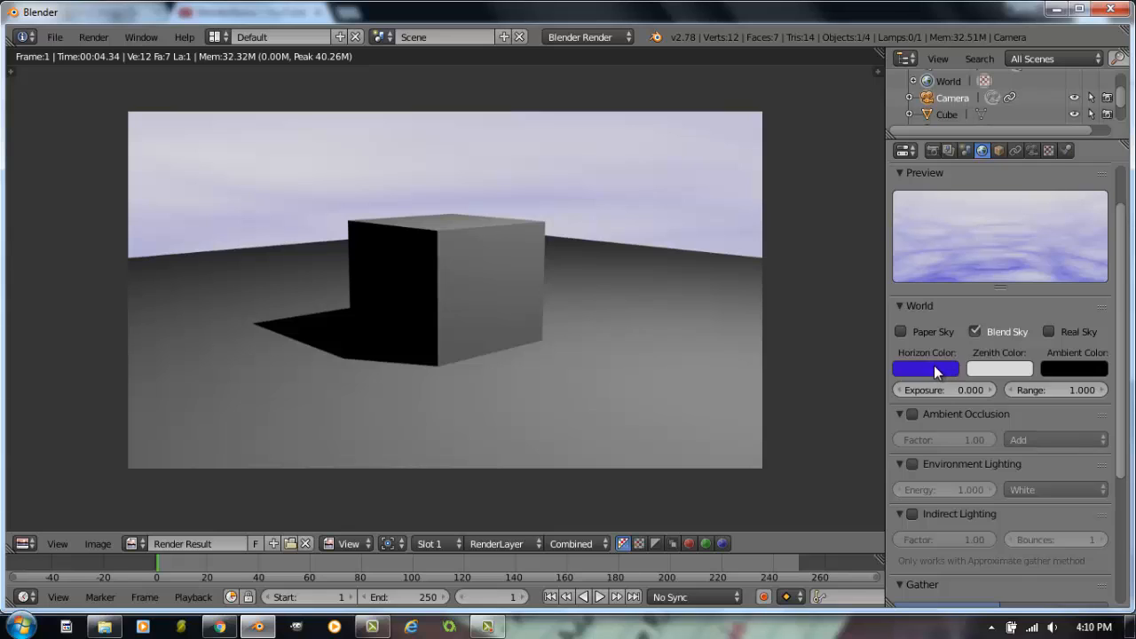
click(925, 368)
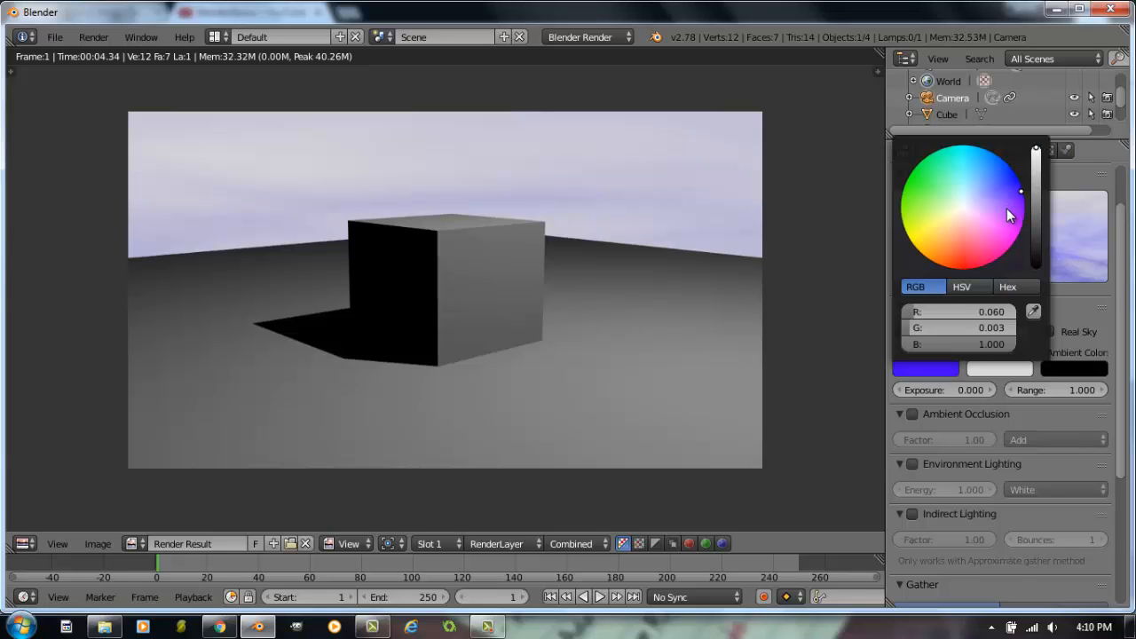
click(965, 209)
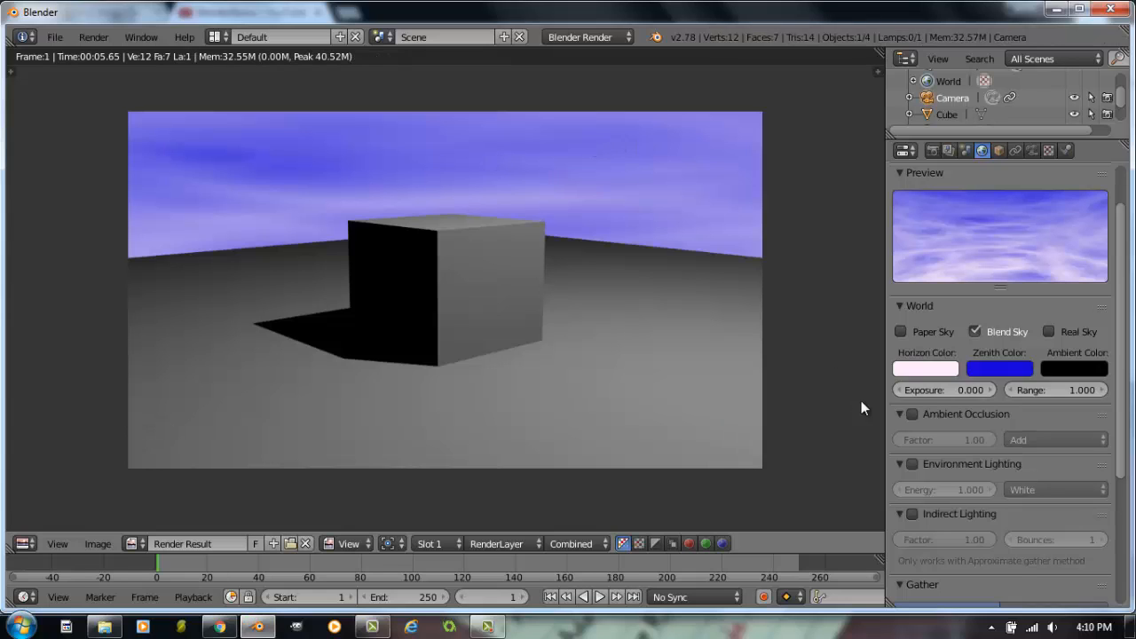
Re-enable world Mist so the cube fades into hazy blue clouds in the render.
scroll(down, 3)
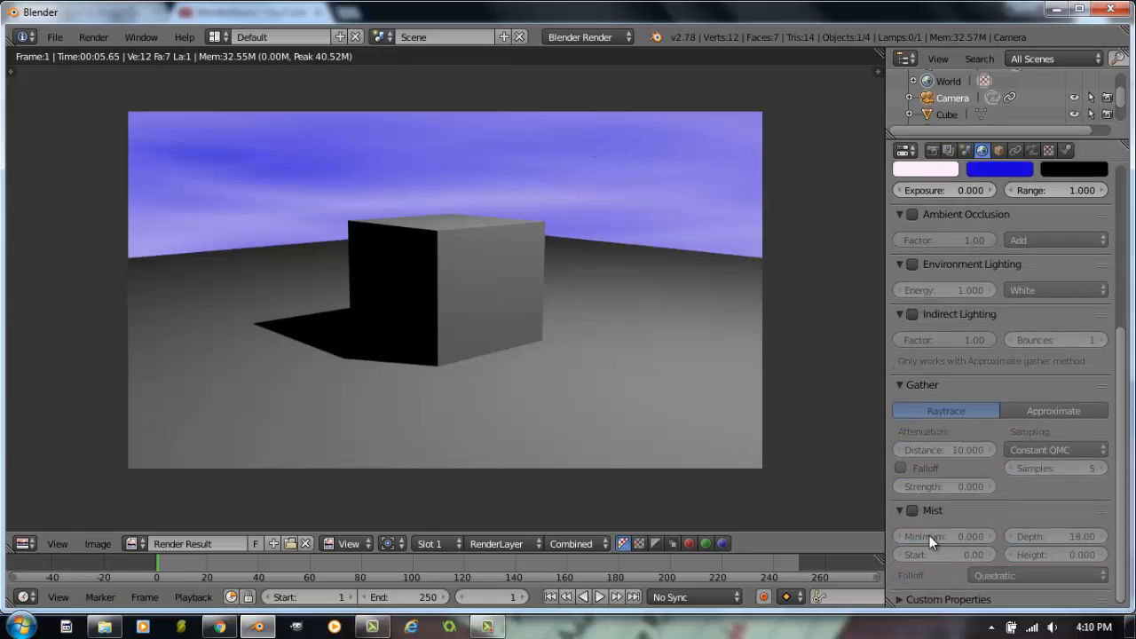
click(910, 511)
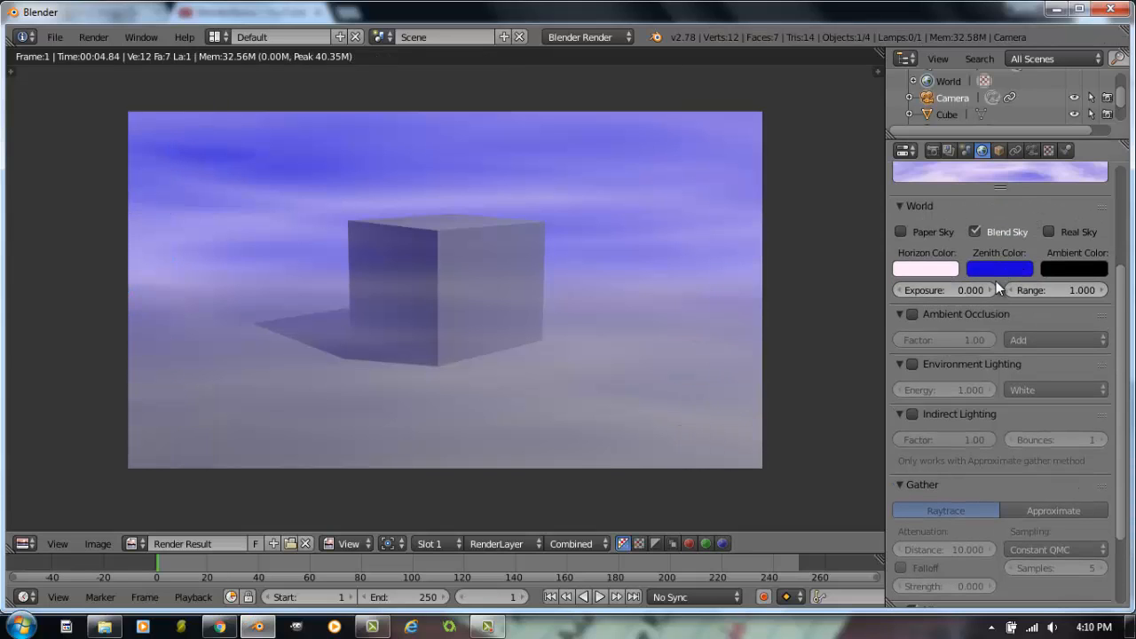
scroll(down, 3)
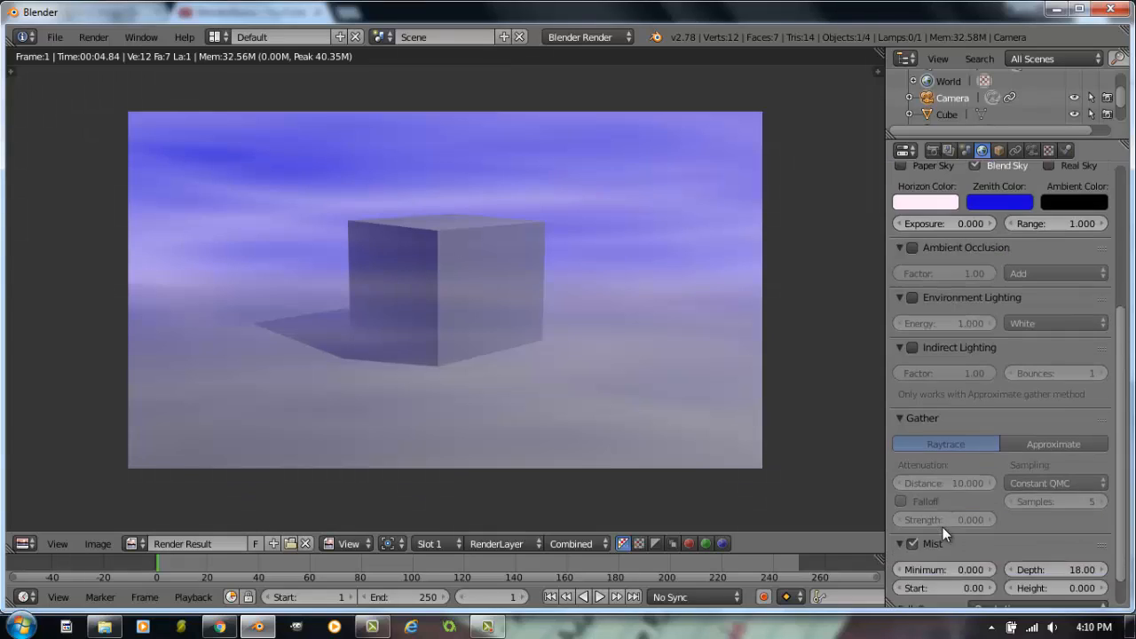
scroll(down, 3)
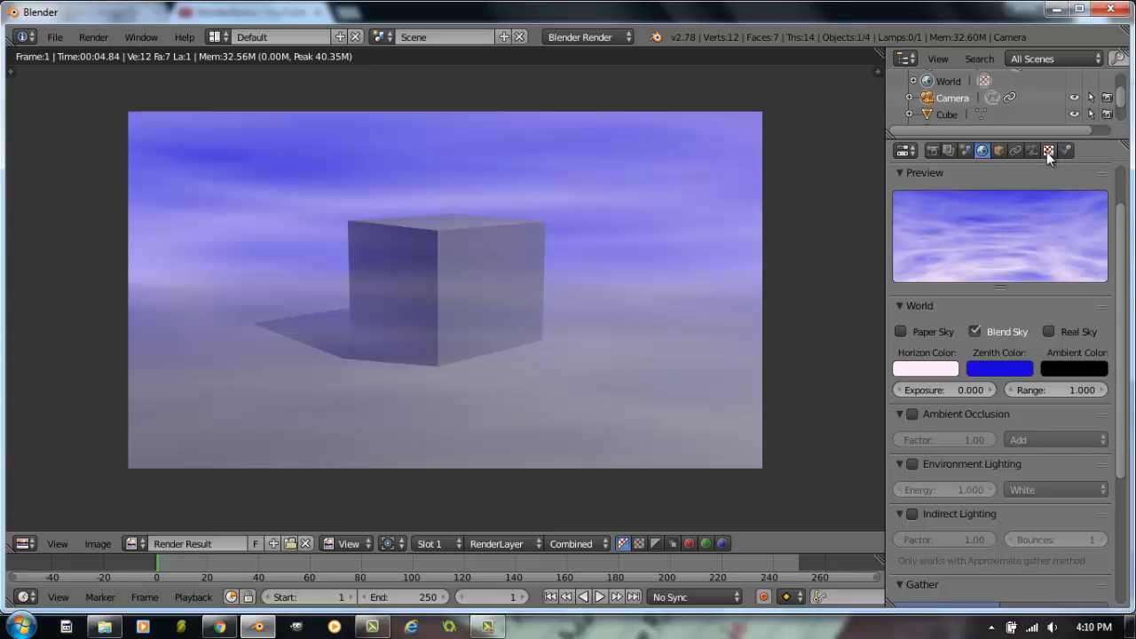
Make the world texture an Image and load sky1_farmland_small.jpg from Texture Maps > Sky-Backgrounds.
click(1047, 149)
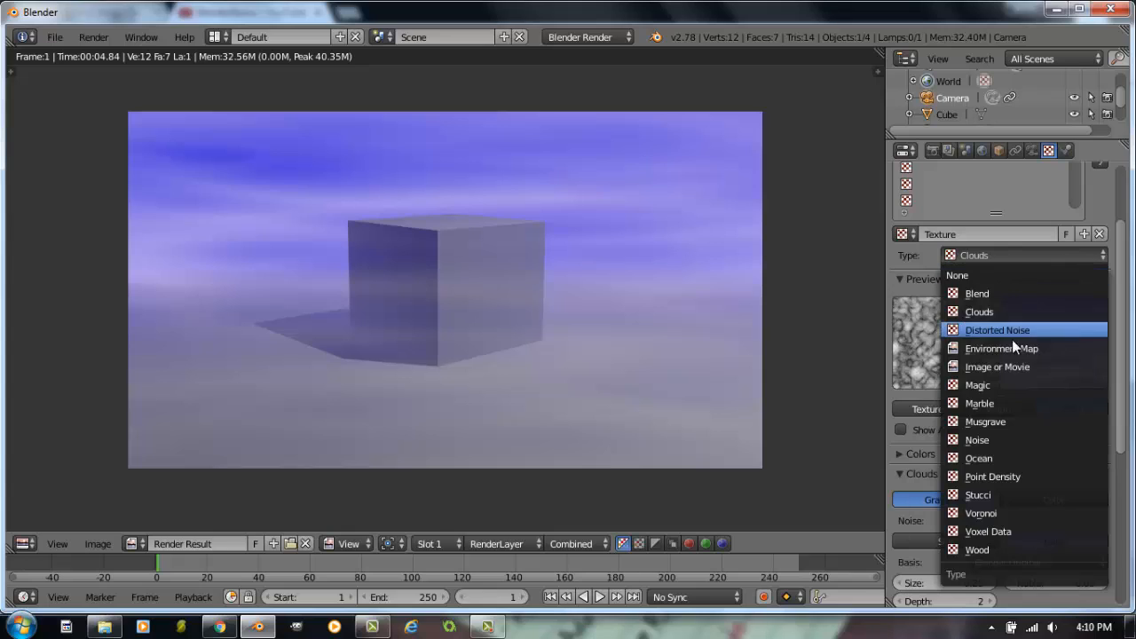
click(997, 366)
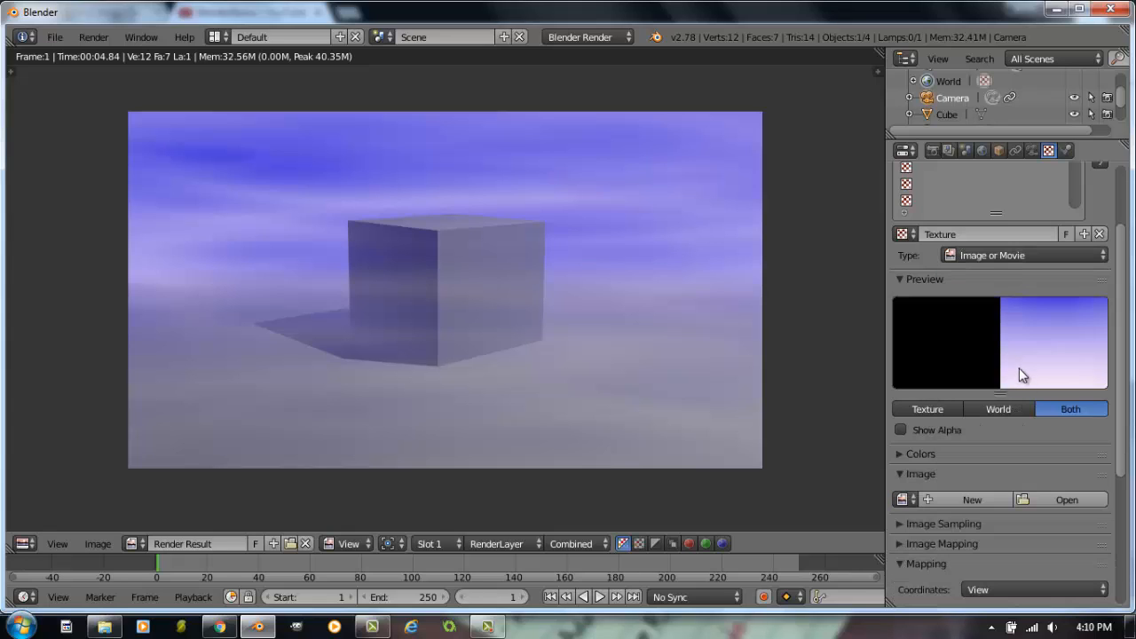
click(1065, 500)
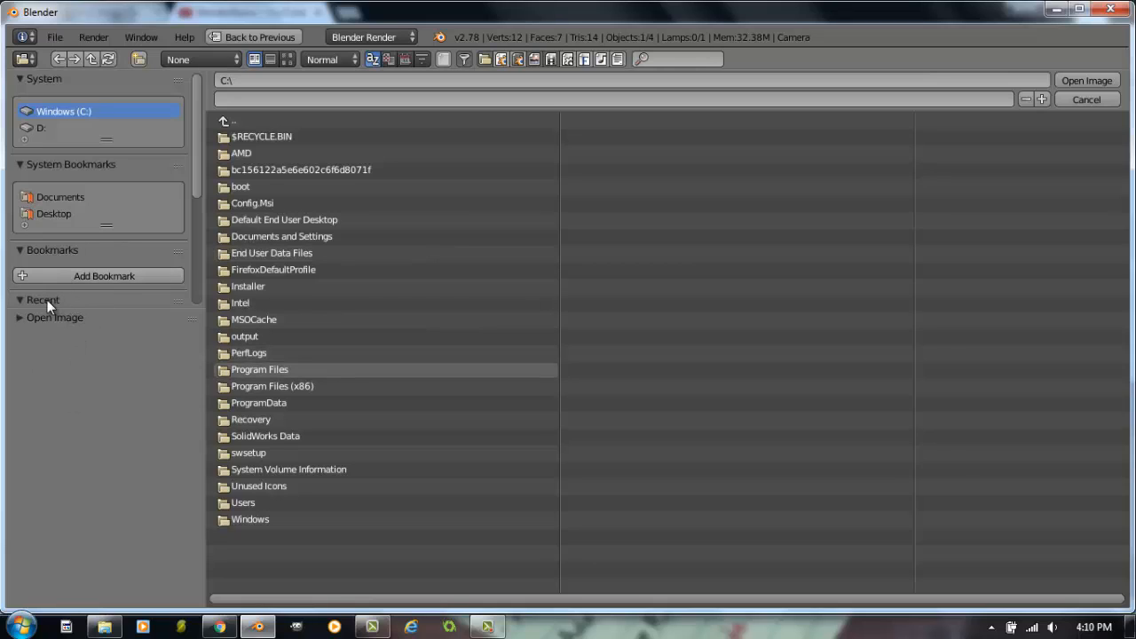
click(43, 298)
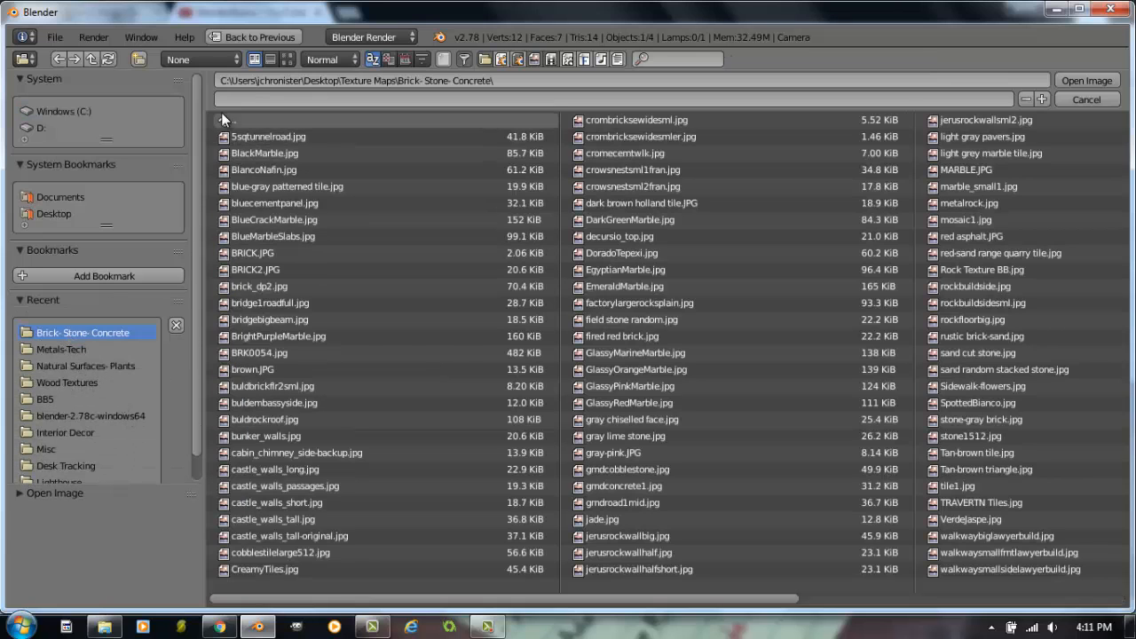
click(232, 120)
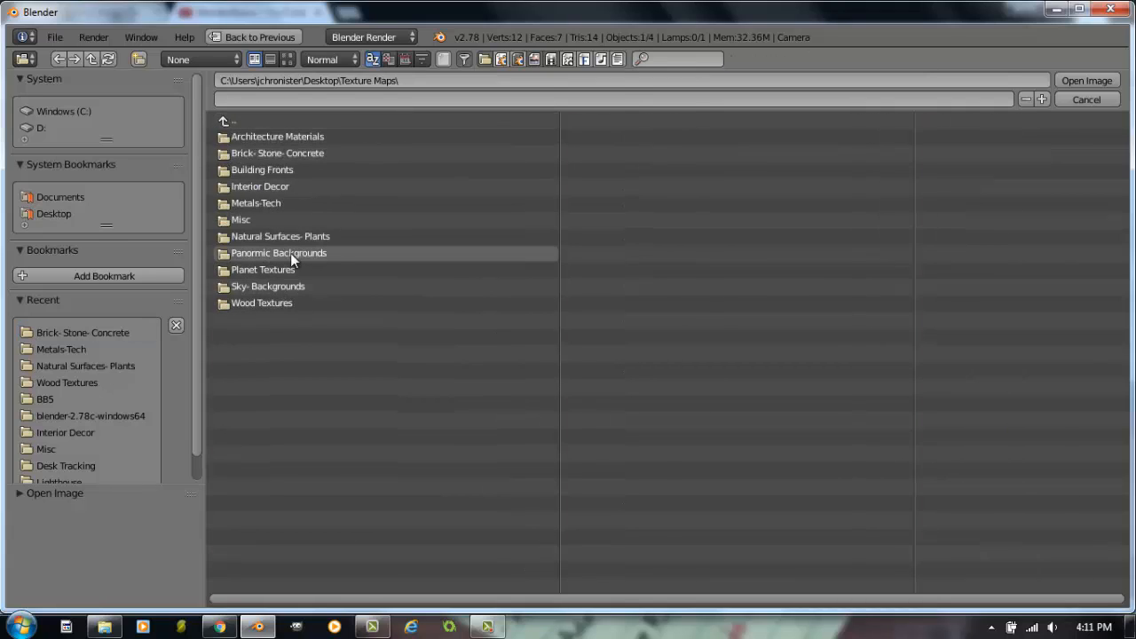
mouse_move(263, 269)
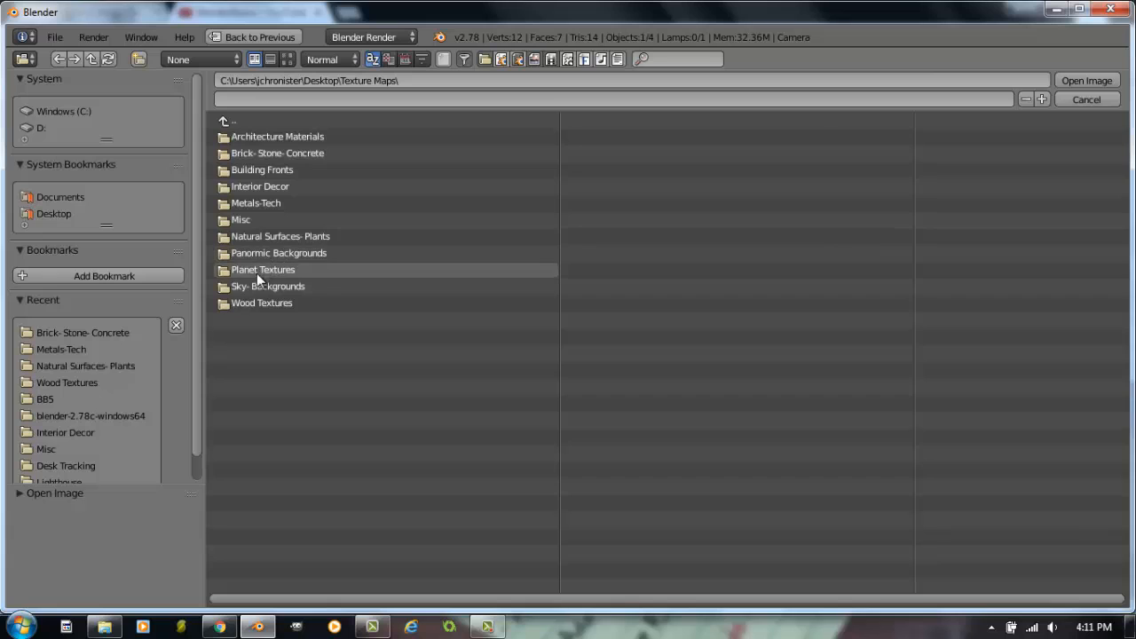
double_click(268, 286)
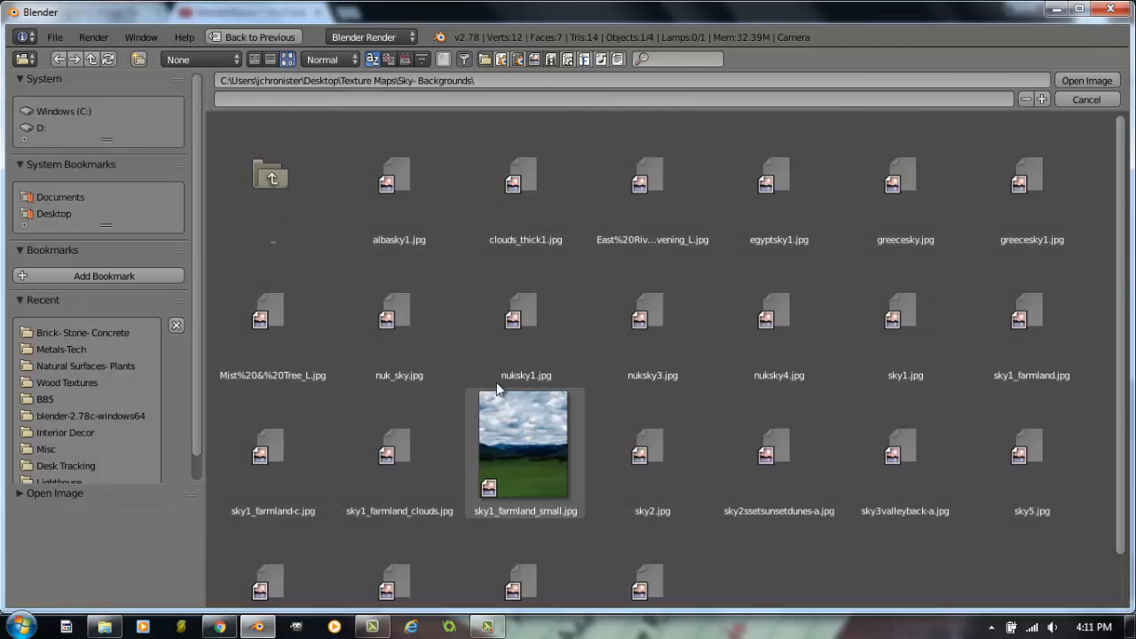
click(525, 444)
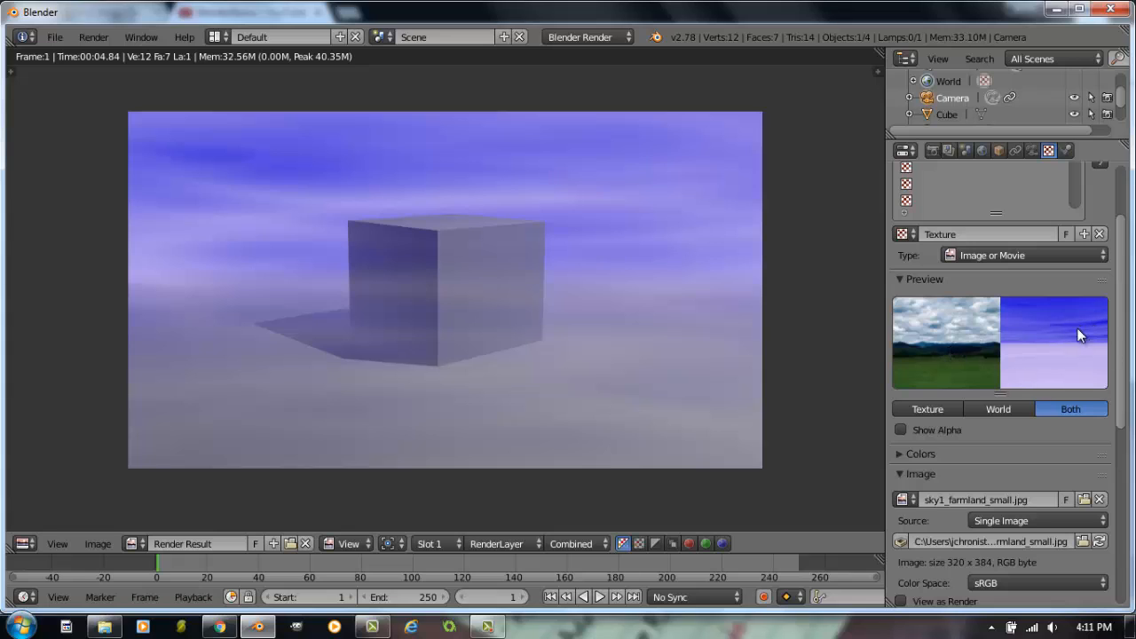
mouse_move(774, 332)
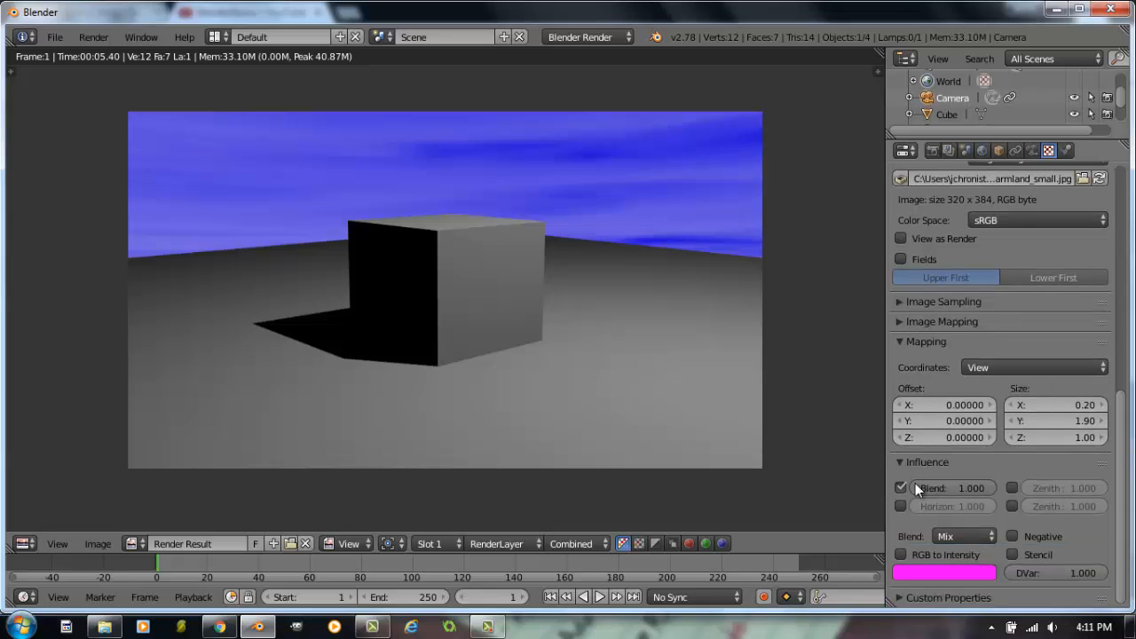
Adjust the texture's Influence so the farmland photo colours the sky, then re-render.
click(901, 506)
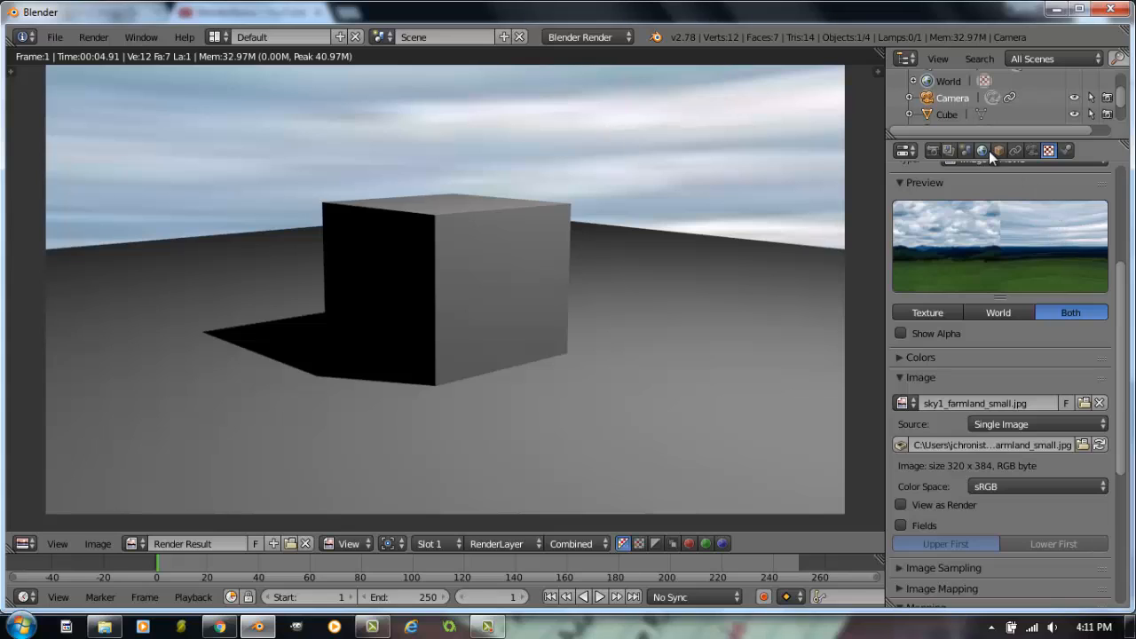
Enable Paper Sky in the World settings so the cloud photo fills the whole sky.
click(981, 149)
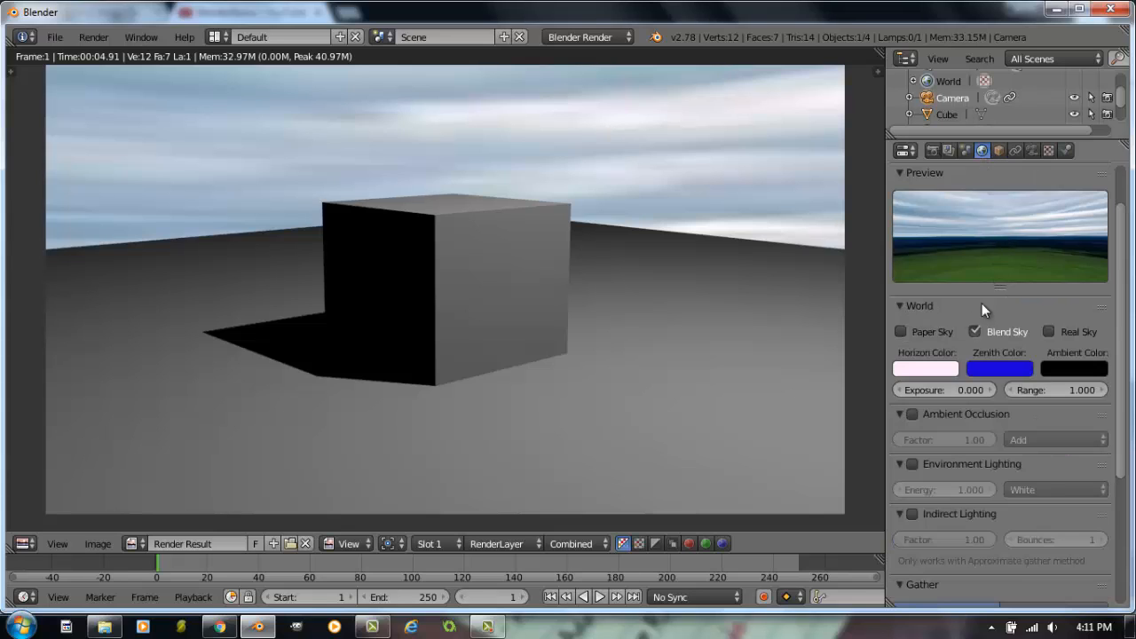
click(901, 332)
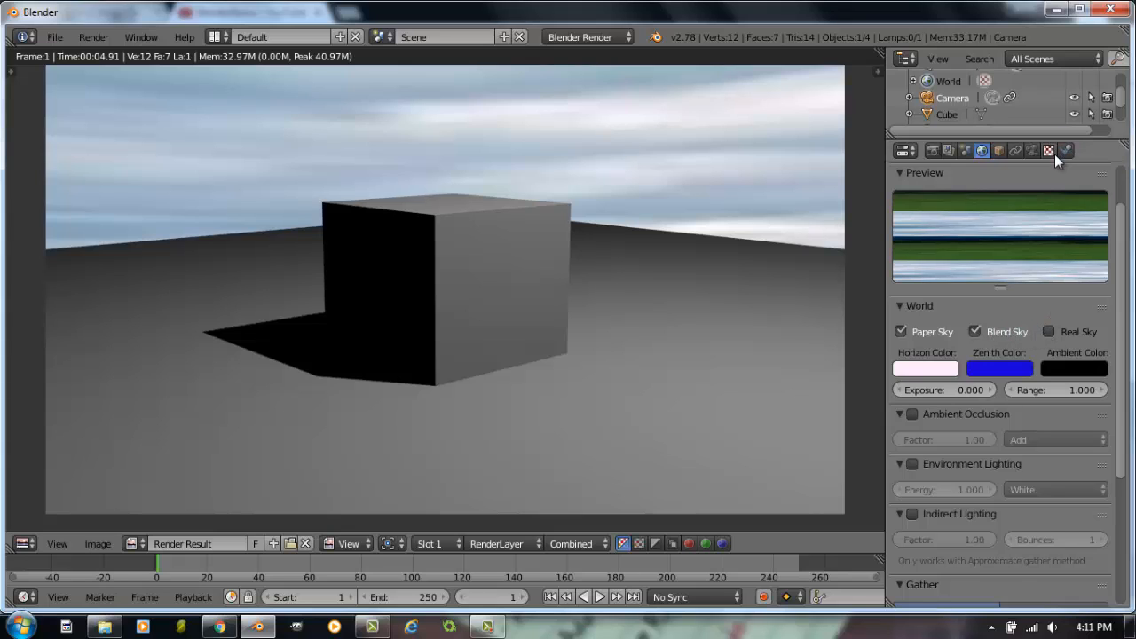
click(1048, 149)
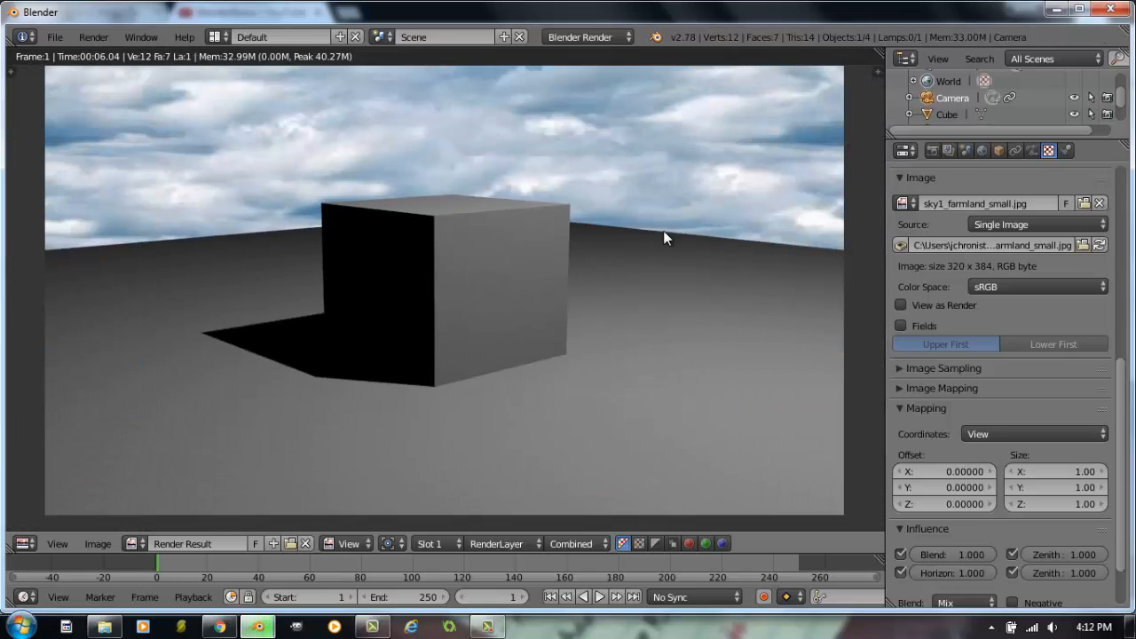
mouse_move(646, 255)
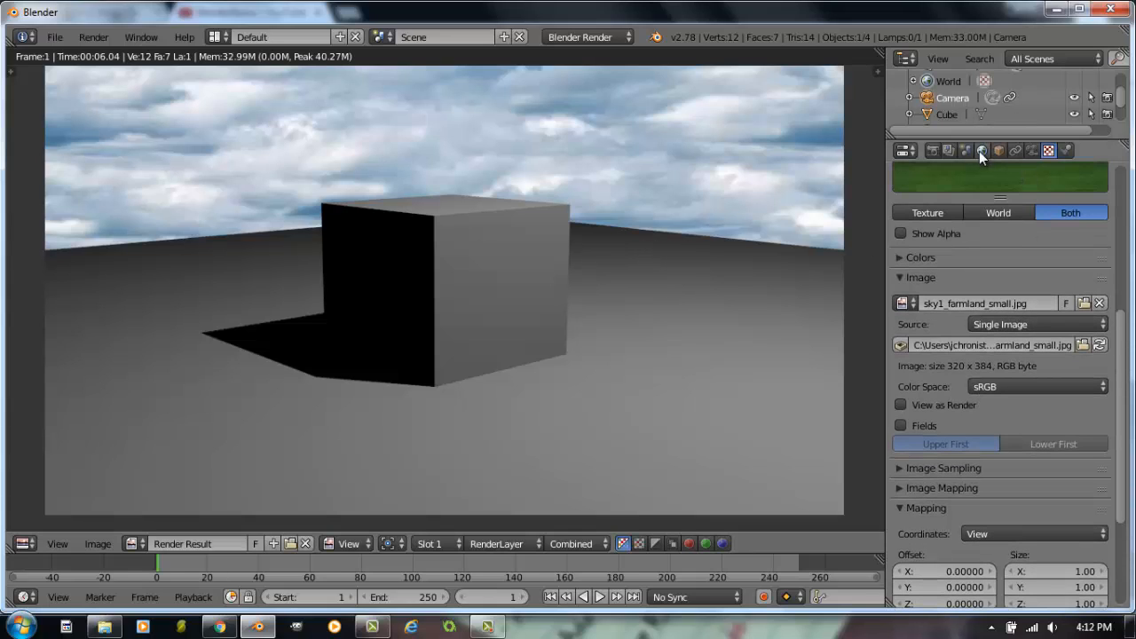
click(981, 149)
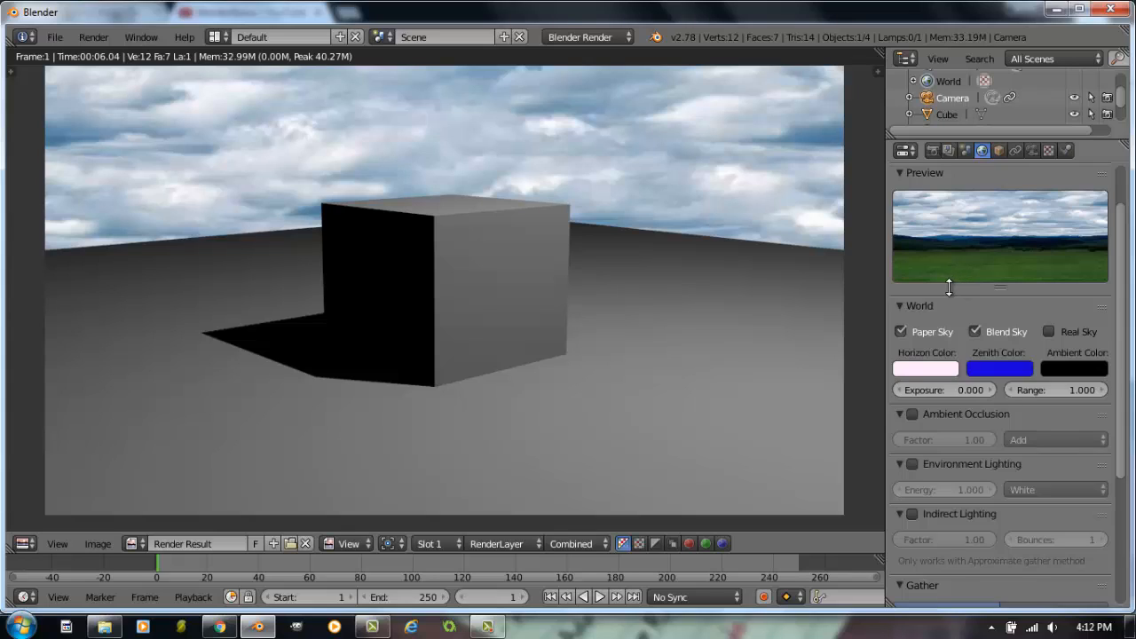
mouse_move(941, 300)
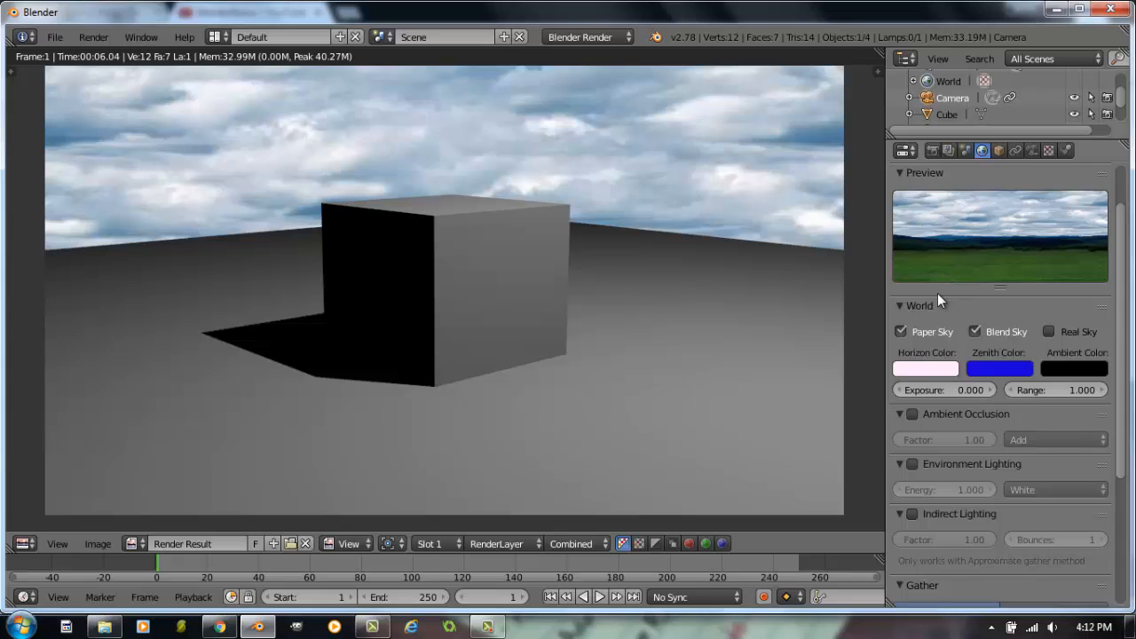